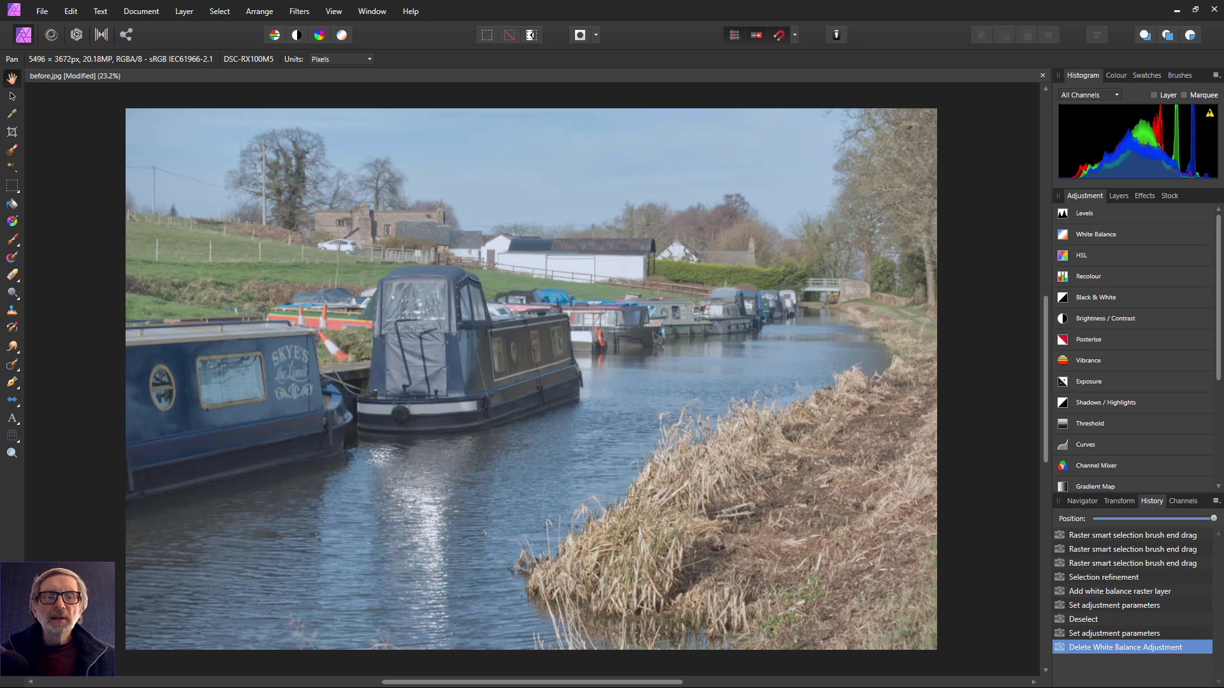
mouse_move(45, 161)
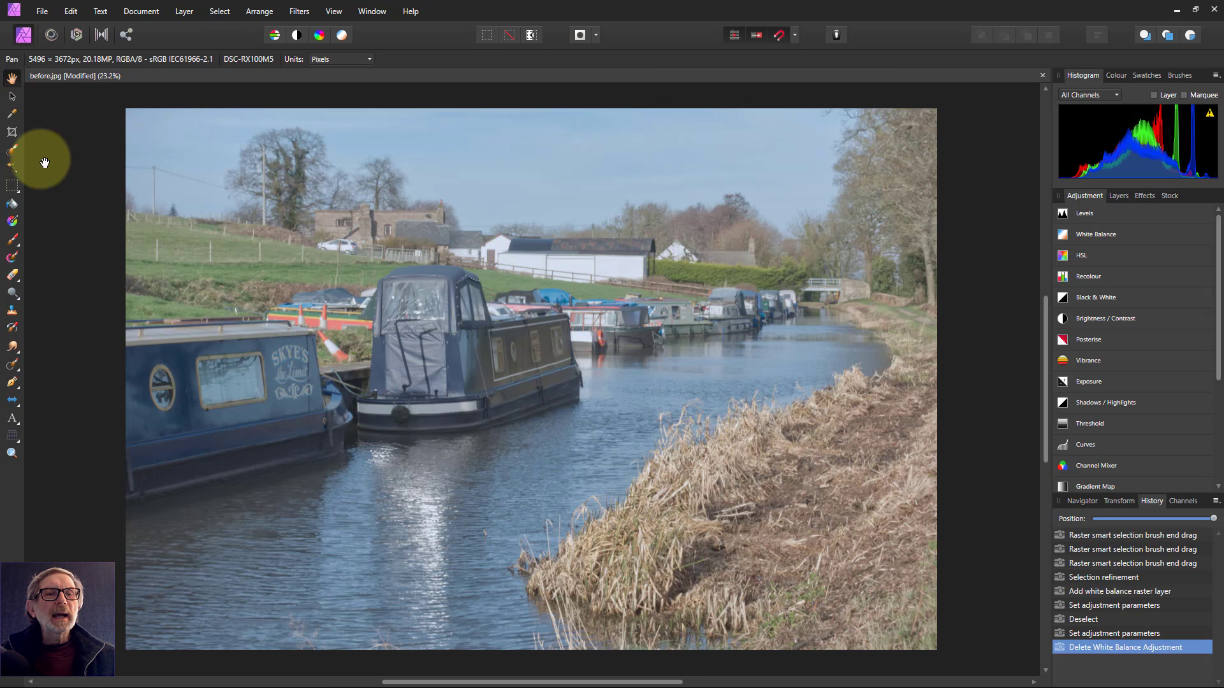
mouse_move(13, 150)
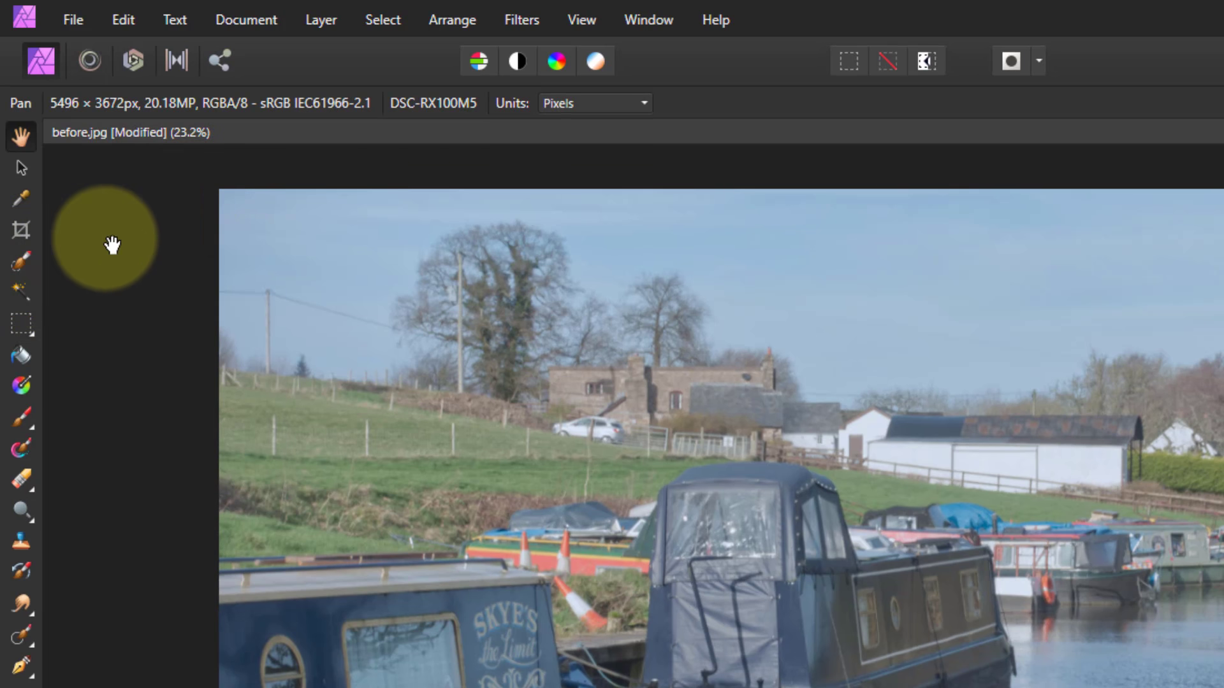
Paint the sky with the Selection Brush, from the far left past the bare trees.
click(21, 261)
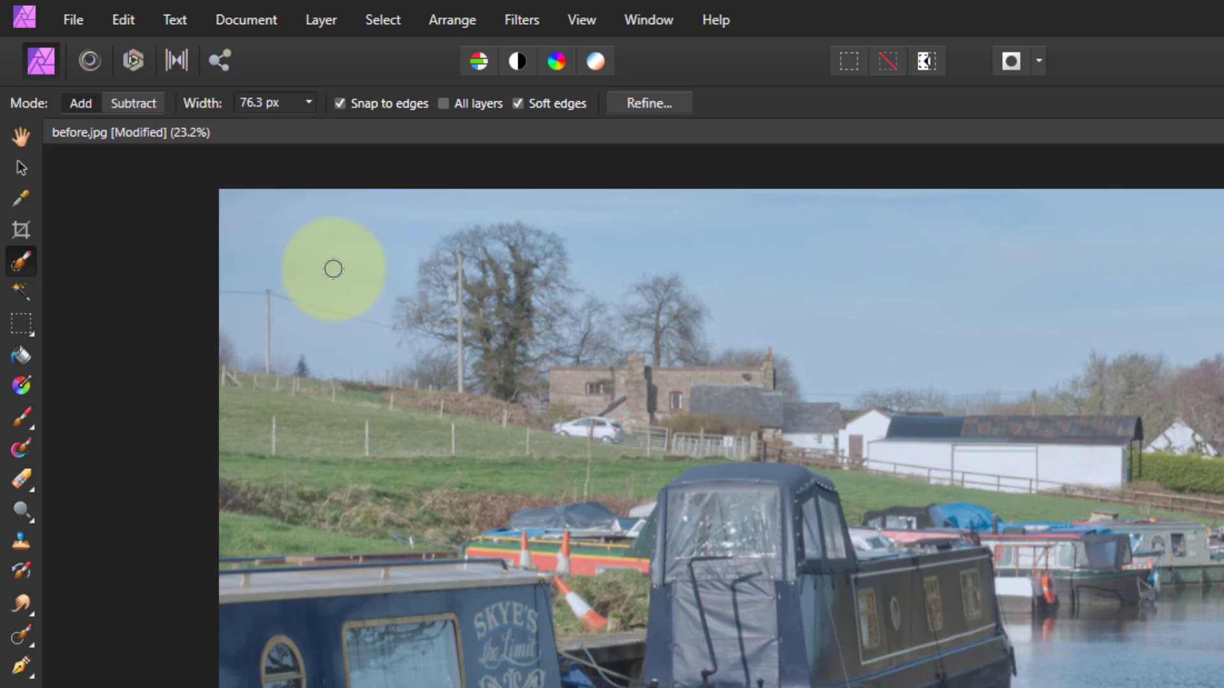
drag(332, 268, 529, 258)
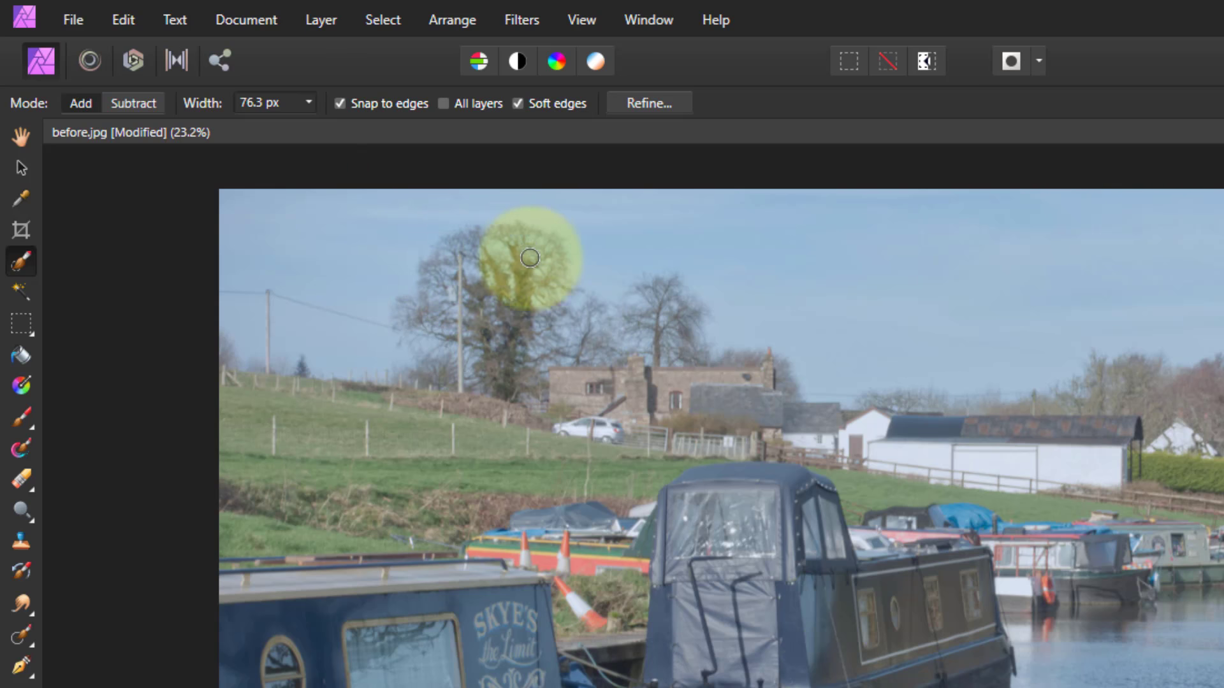
drag(529, 258, 284, 286)
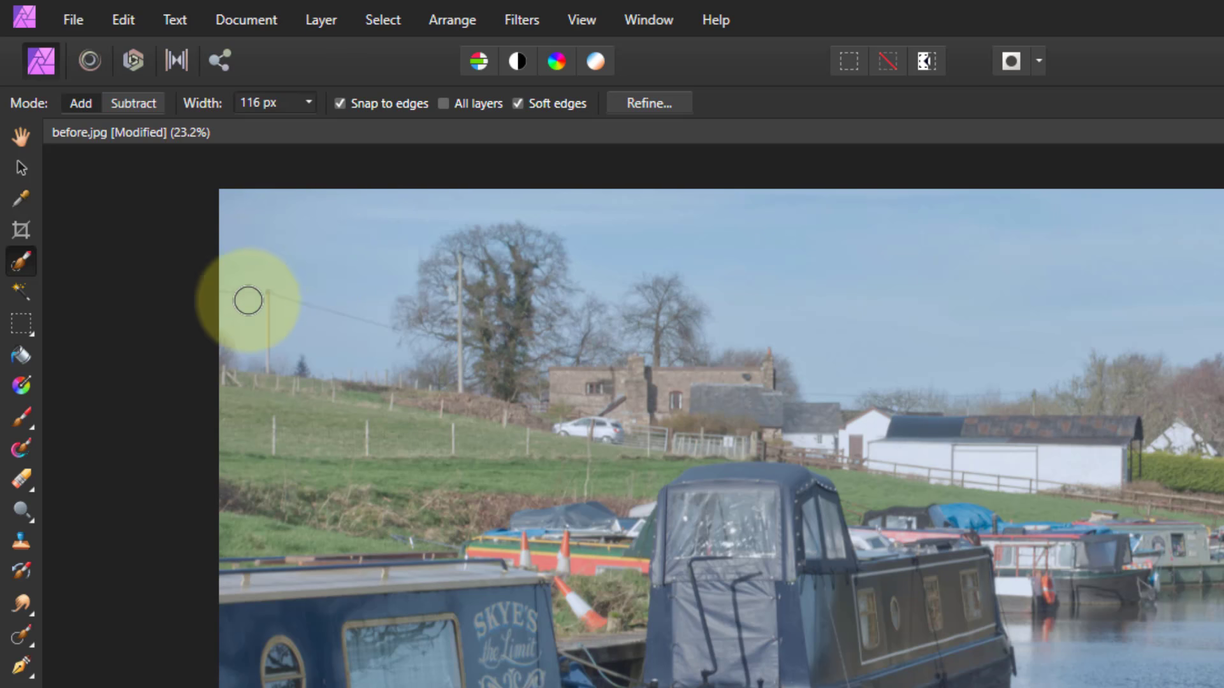
mouse_move(235, 303)
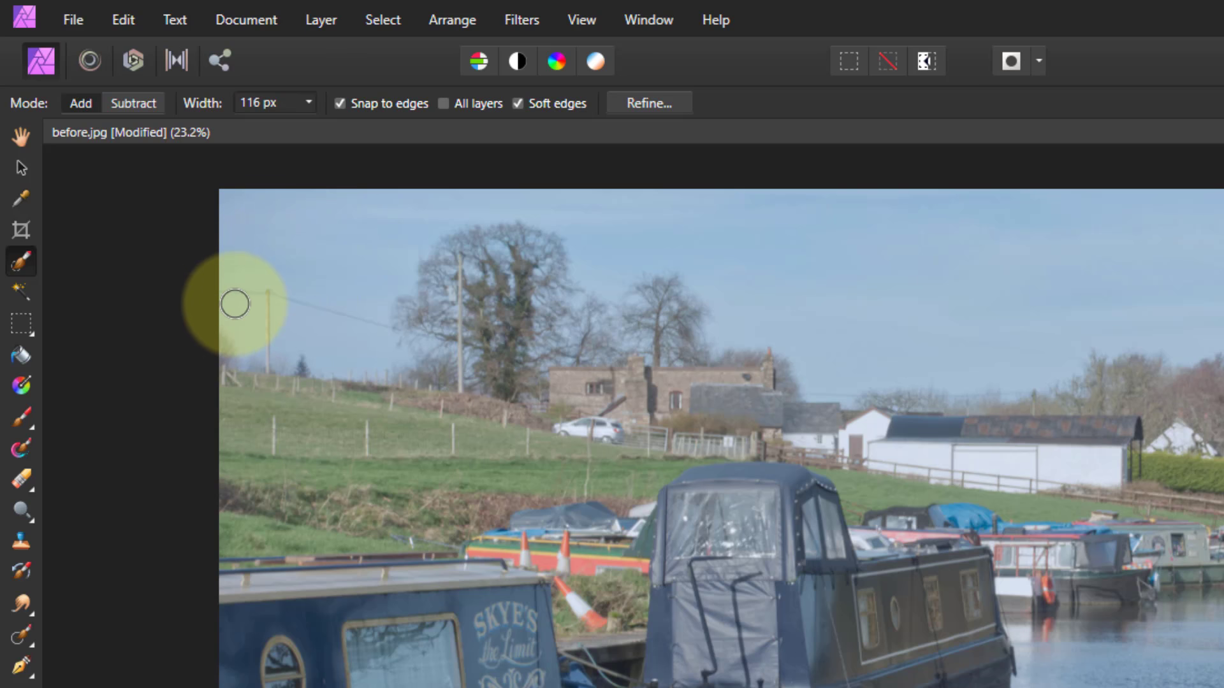
drag(235, 304, 366, 316)
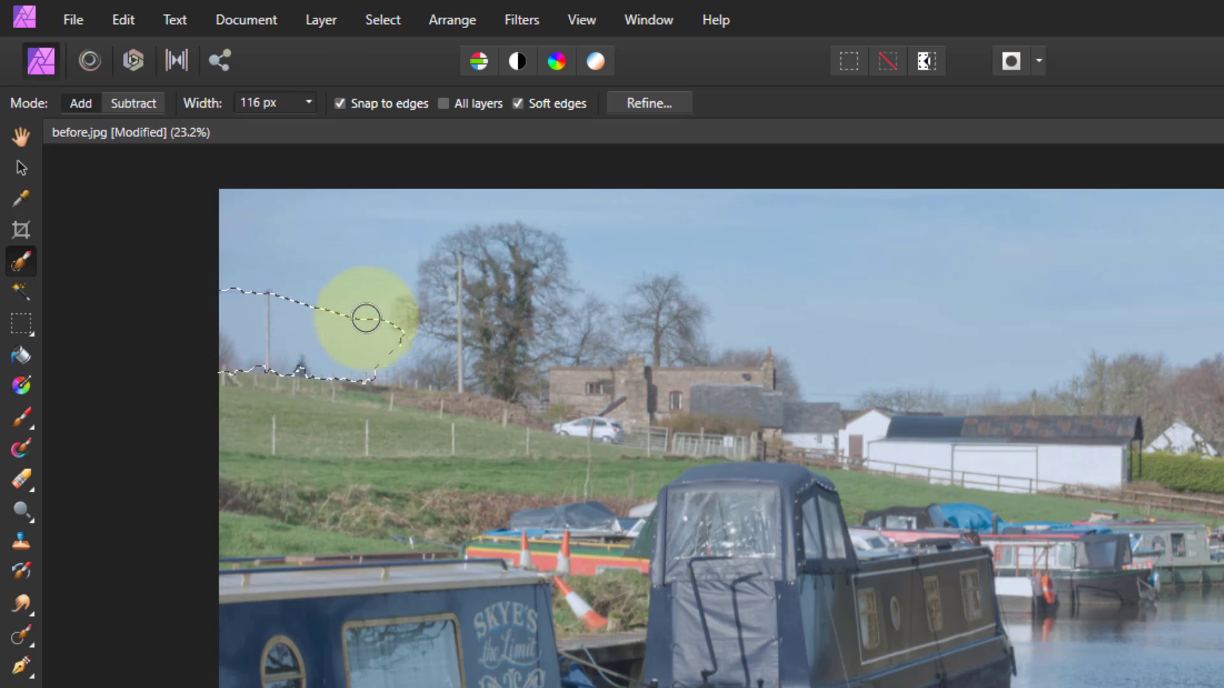
drag(365, 317, 480, 197)
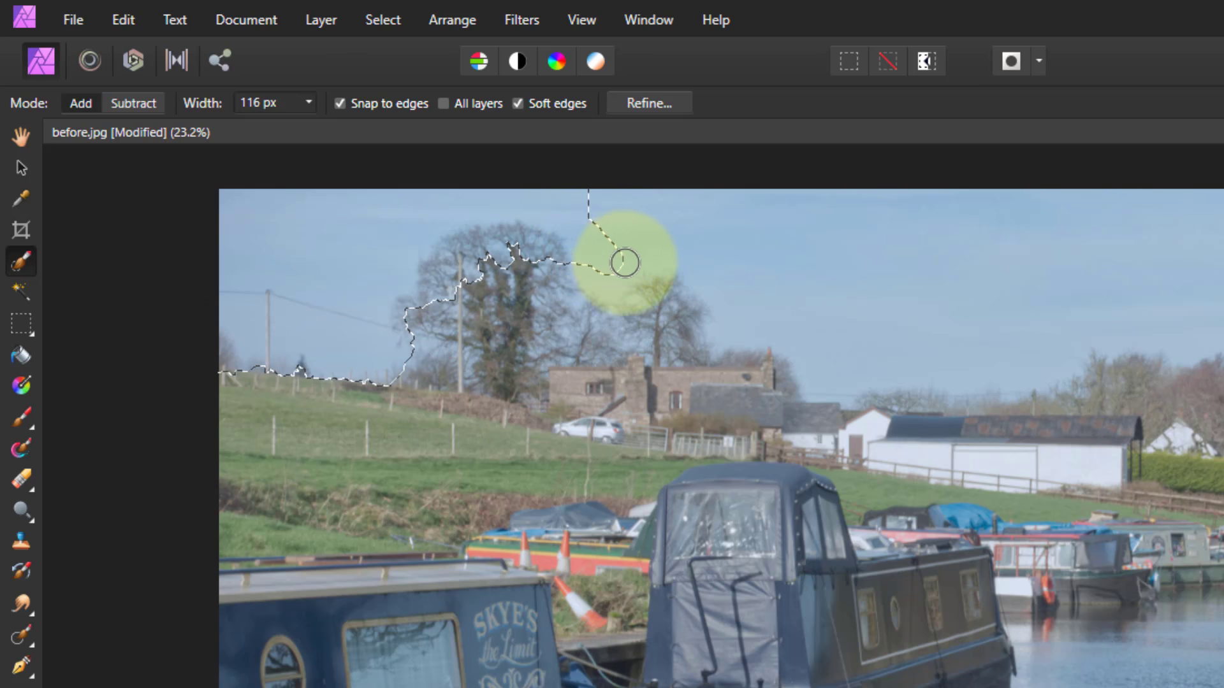
drag(625, 261, 777, 342)
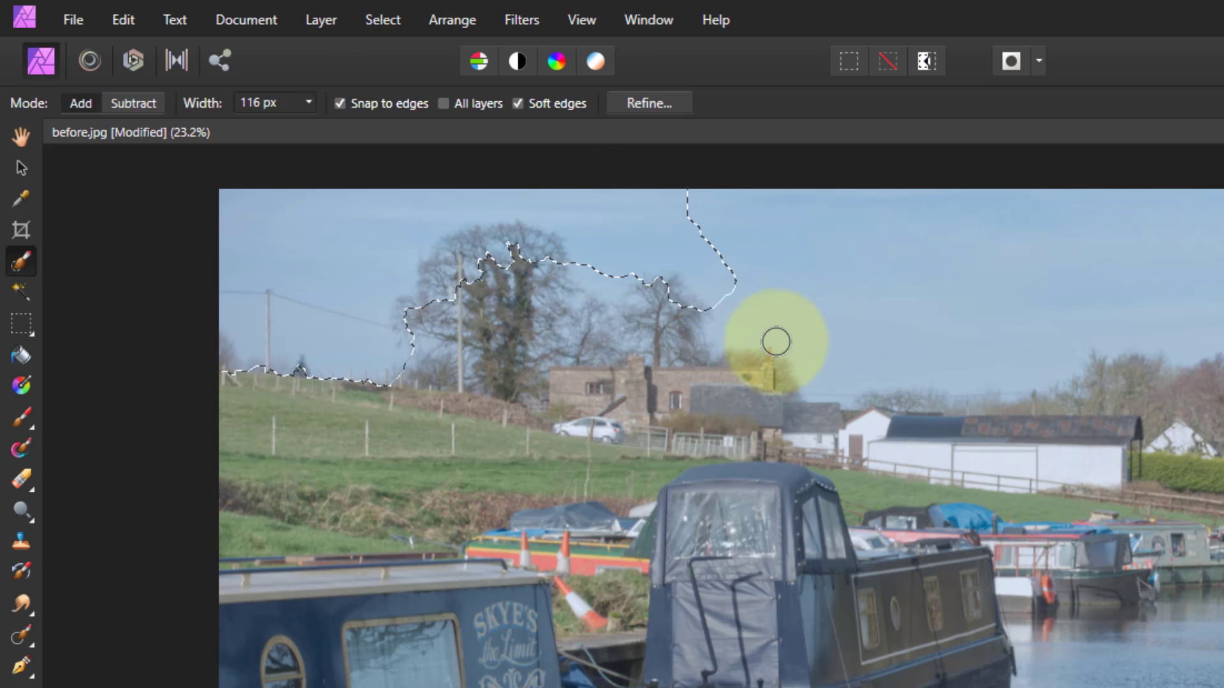
drag(777, 342, 982, 359)
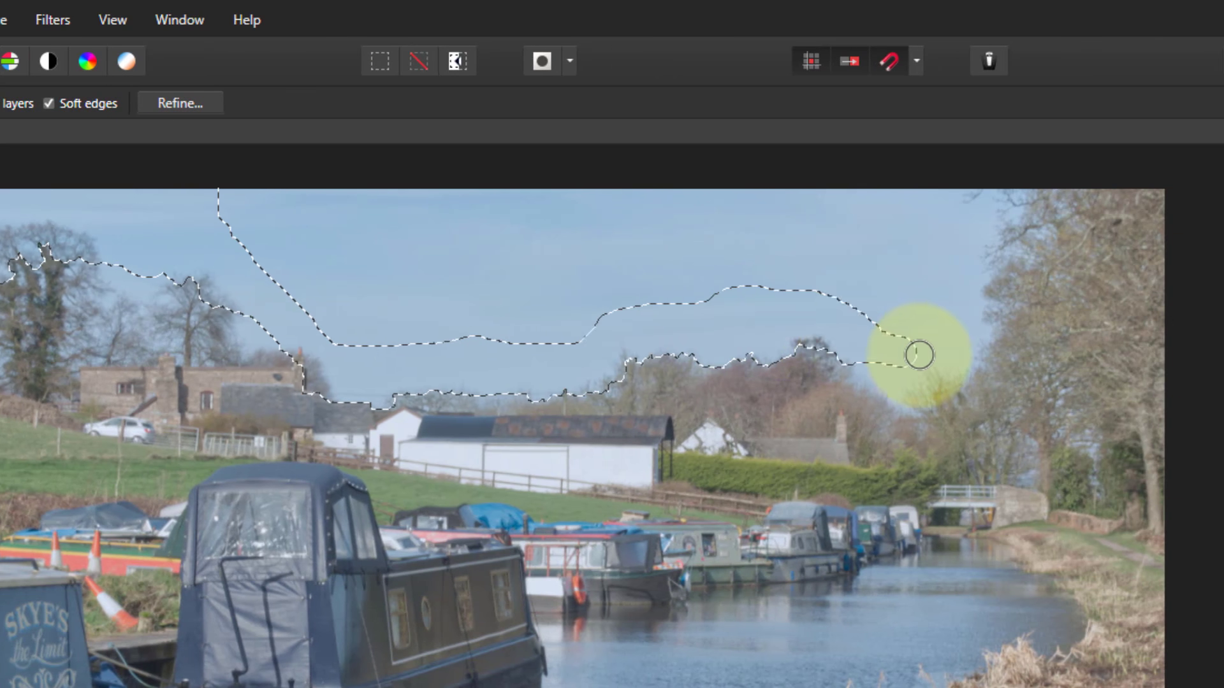
Add the right-hand sky and tidy edges around tree tops, the house roof and middle sky.
drag(917, 355, 985, 229)
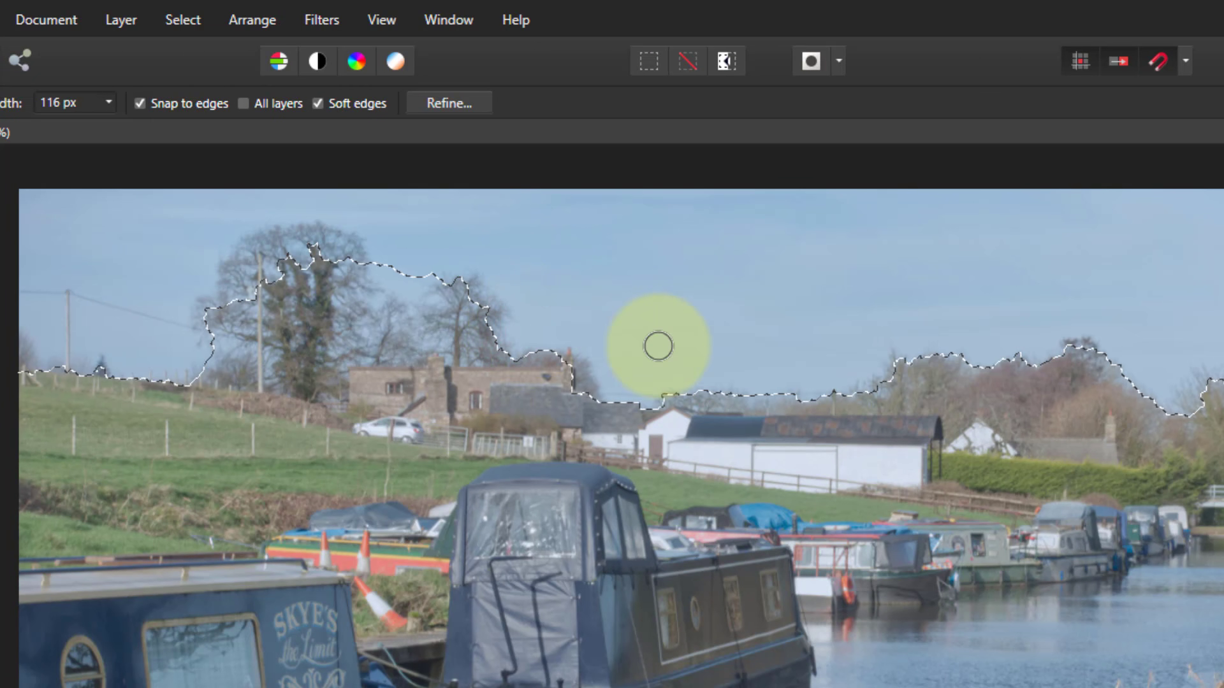
drag(658, 346, 225, 338)
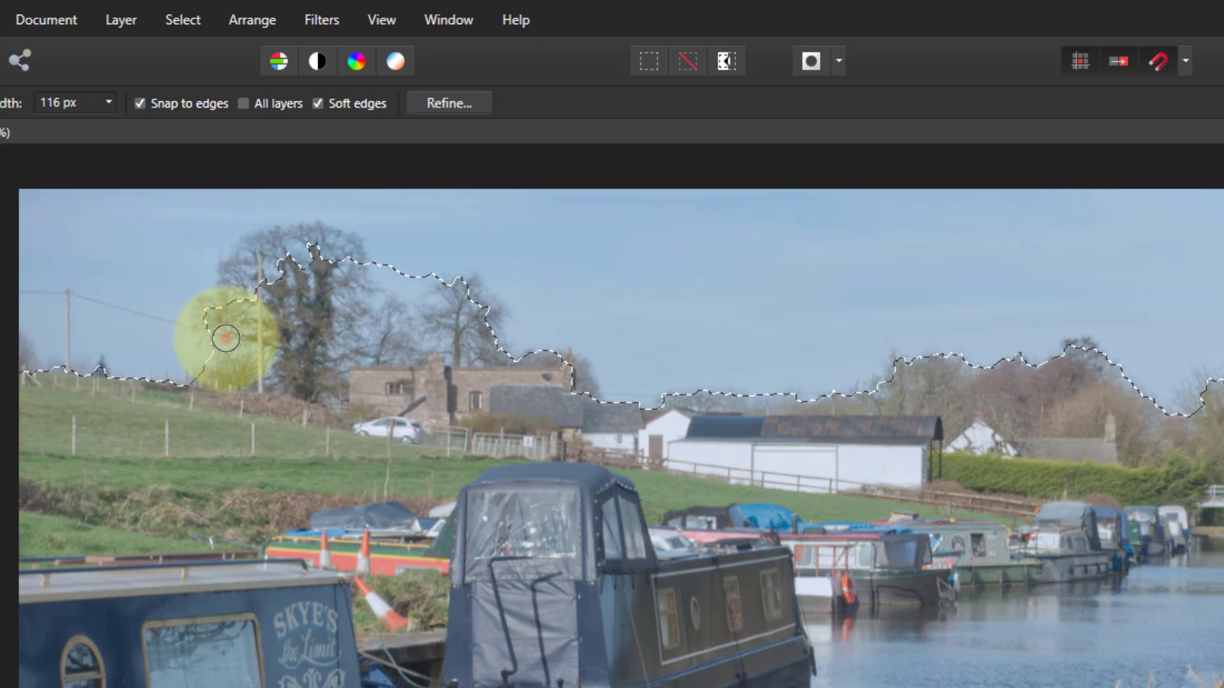
drag(225, 340, 411, 291)
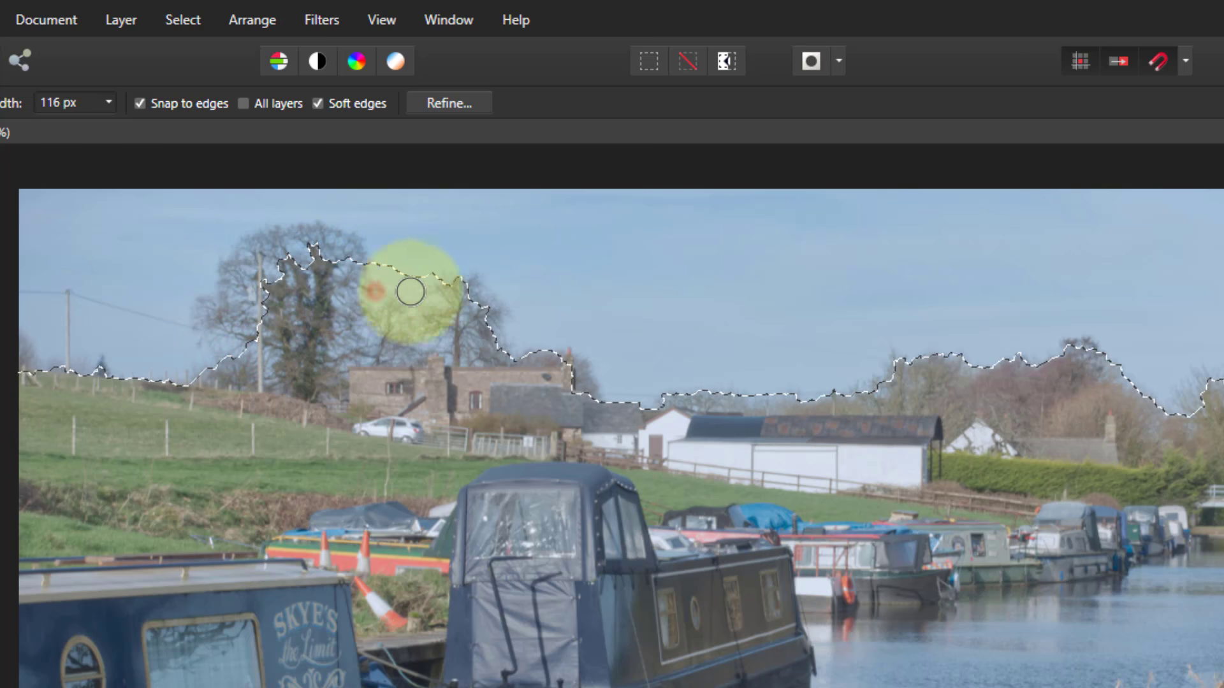
drag(410, 291, 476, 355)
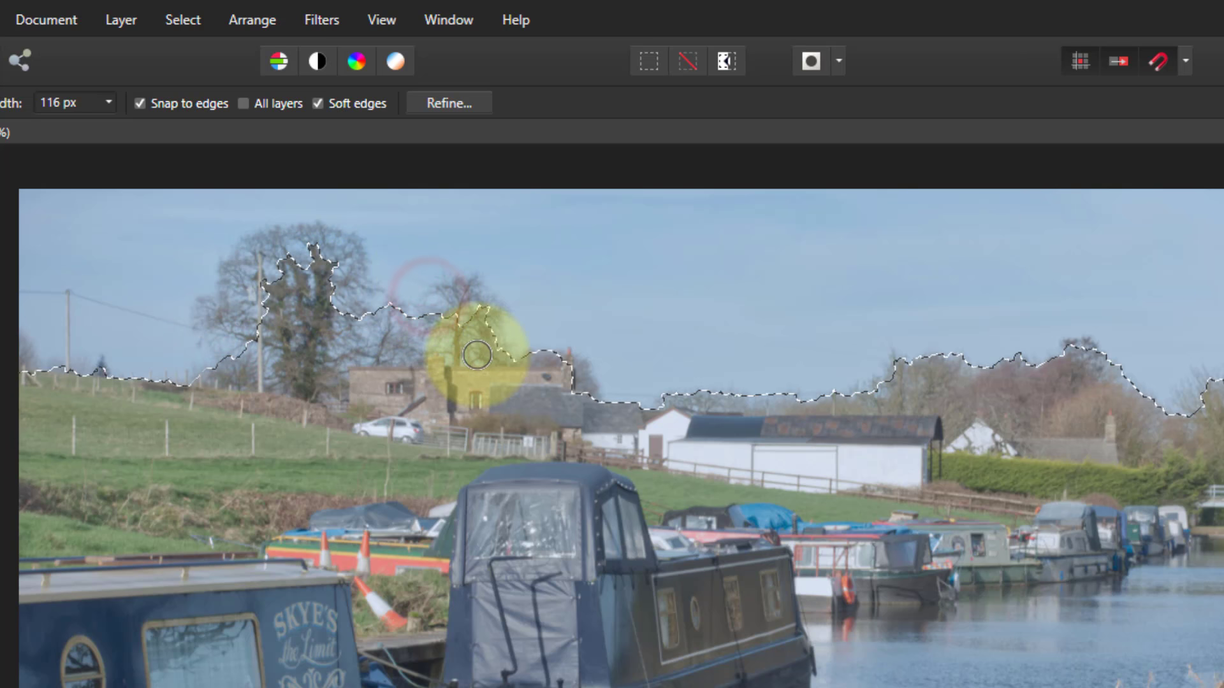
drag(476, 356, 123, 335)
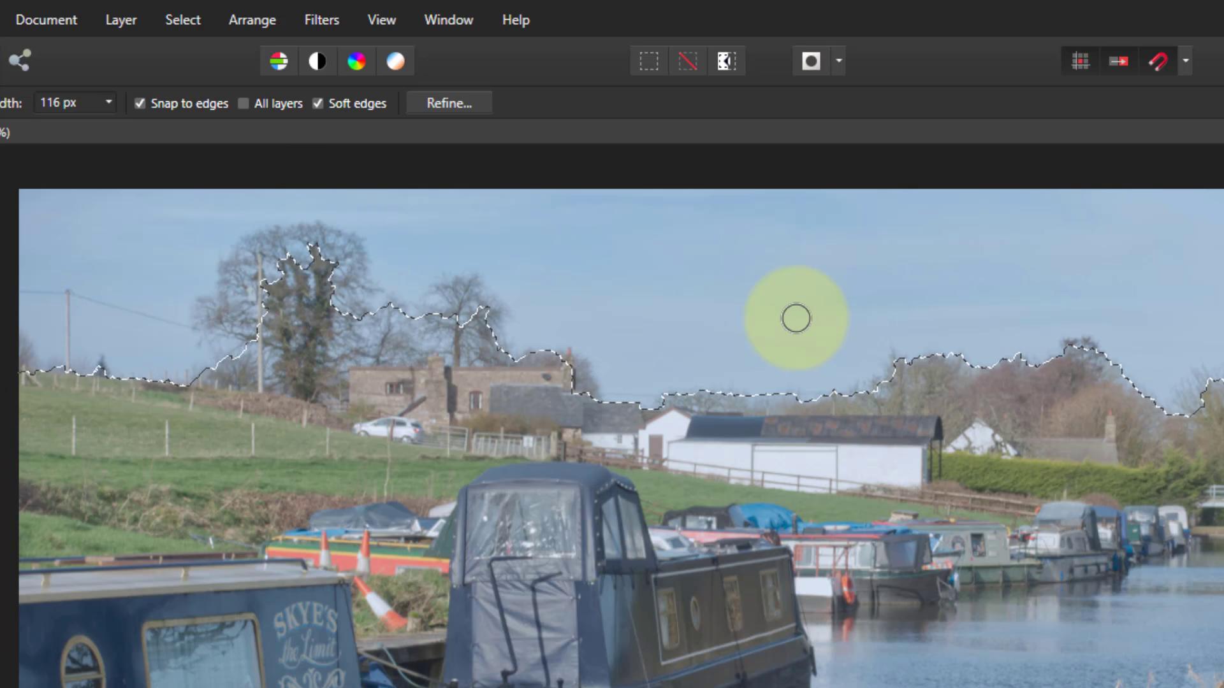
mouse_move(448, 102)
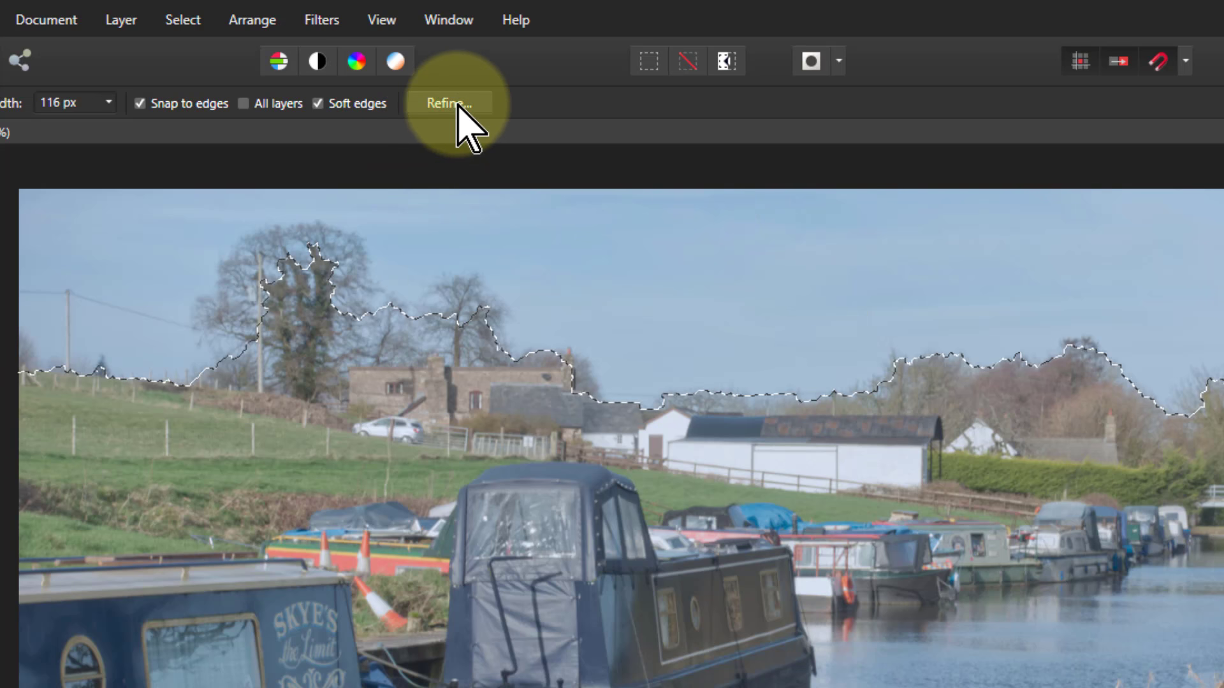
Open Refine Selection for the sky with the red Overlay preview.
click(447, 102)
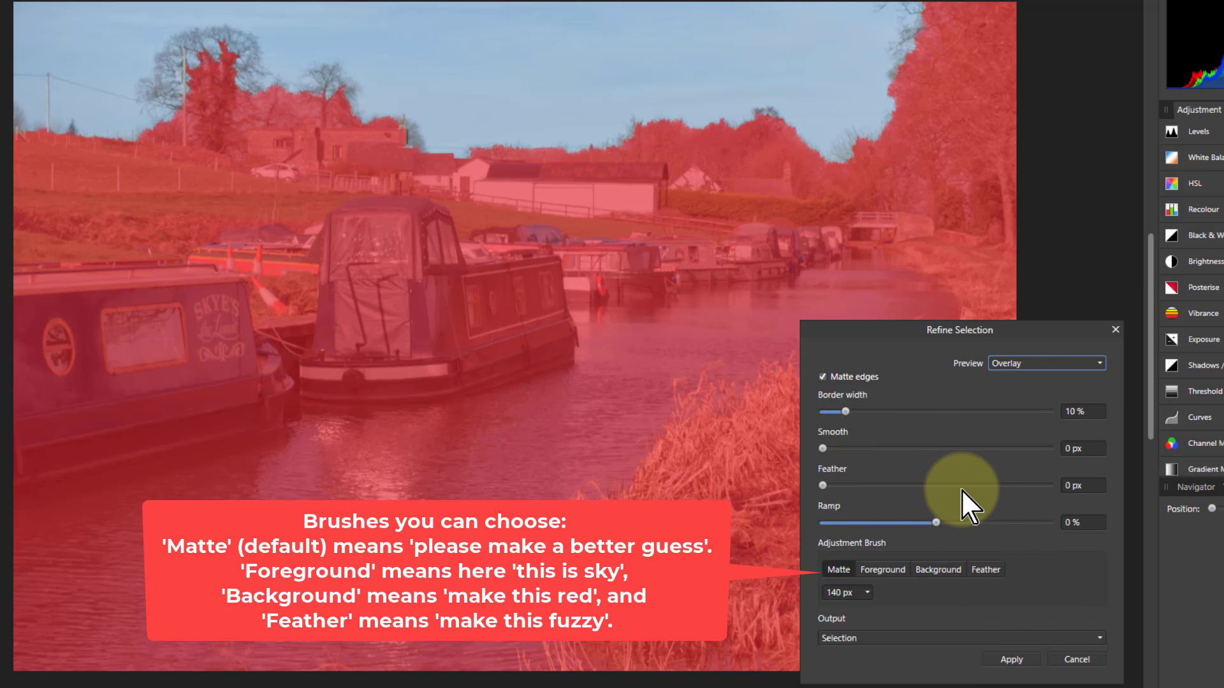
click(883, 569)
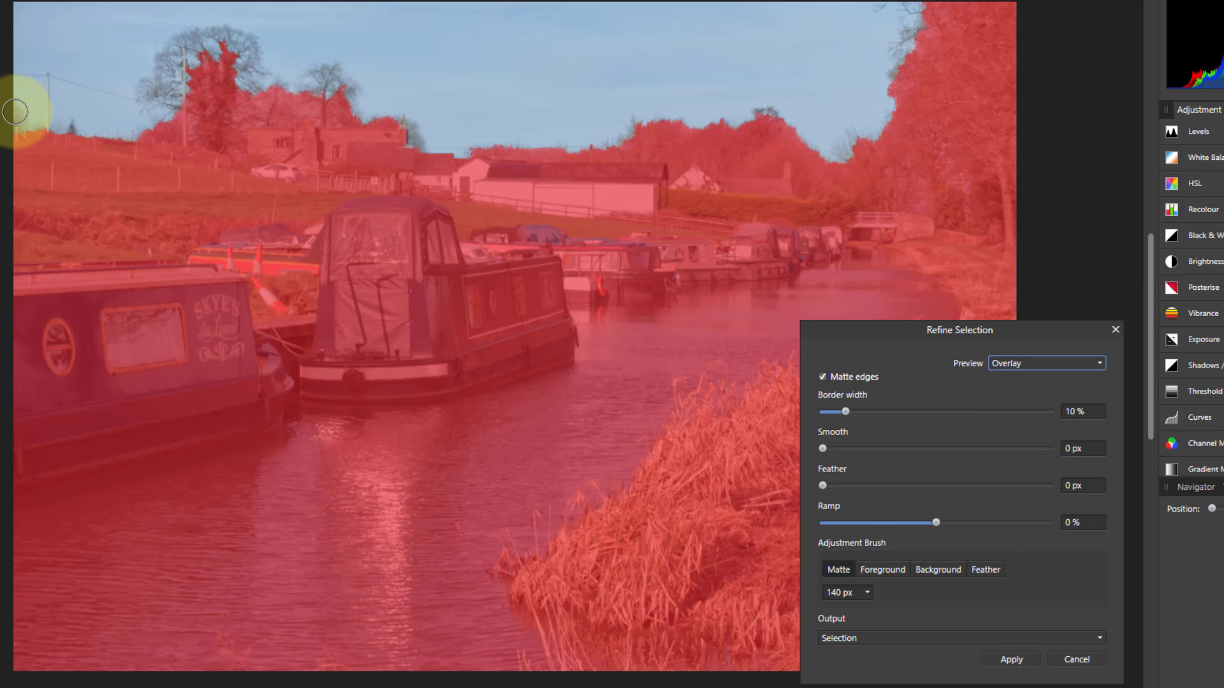
mouse_move(41, 125)
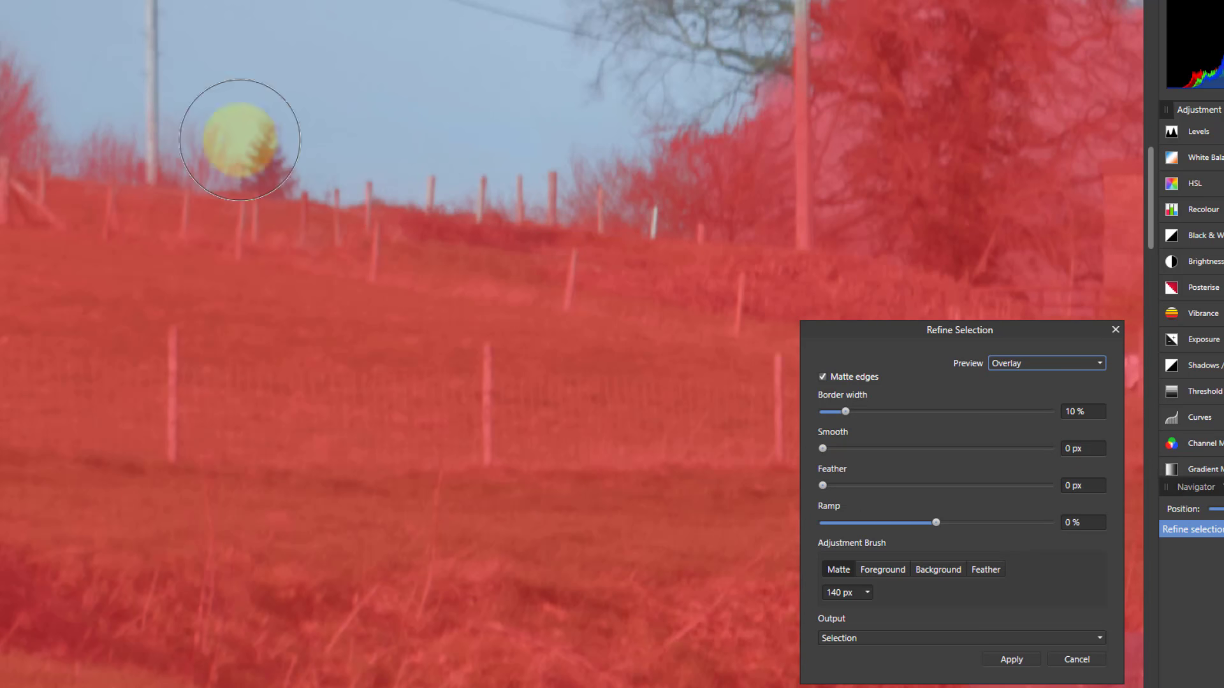
Matte the edges around the large left tree, its crown, pole and hillside fence.
drag(240, 141, 598, 164)
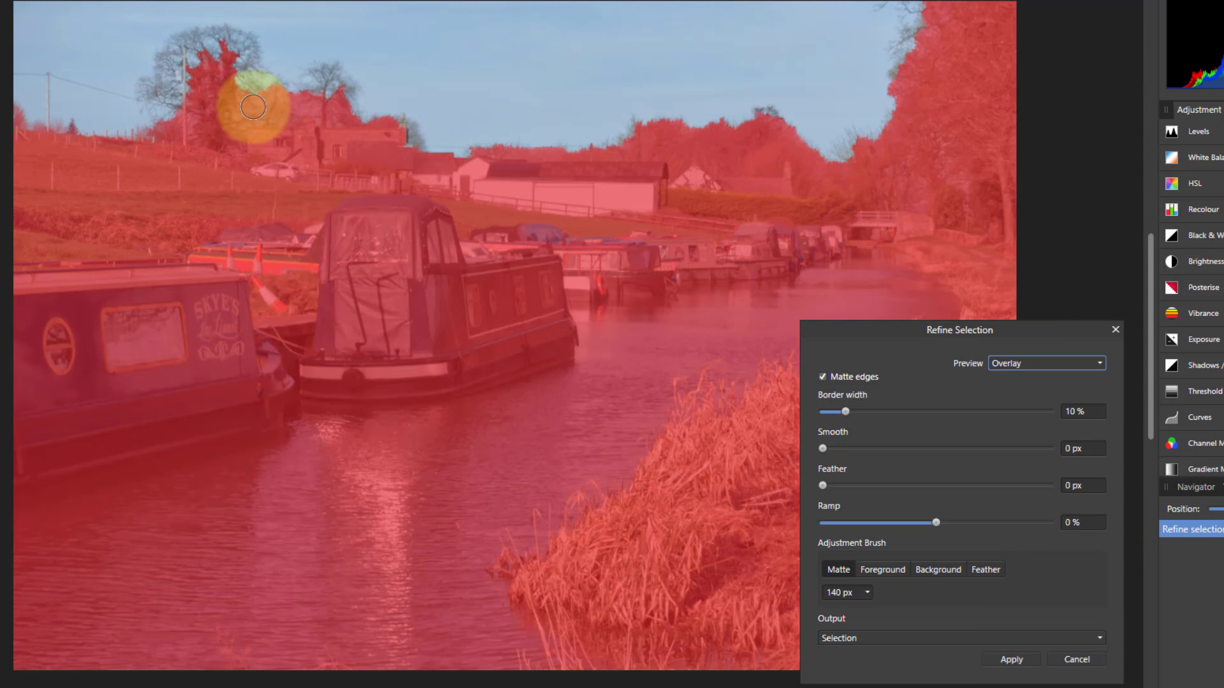
drag(253, 108, 174, 111)
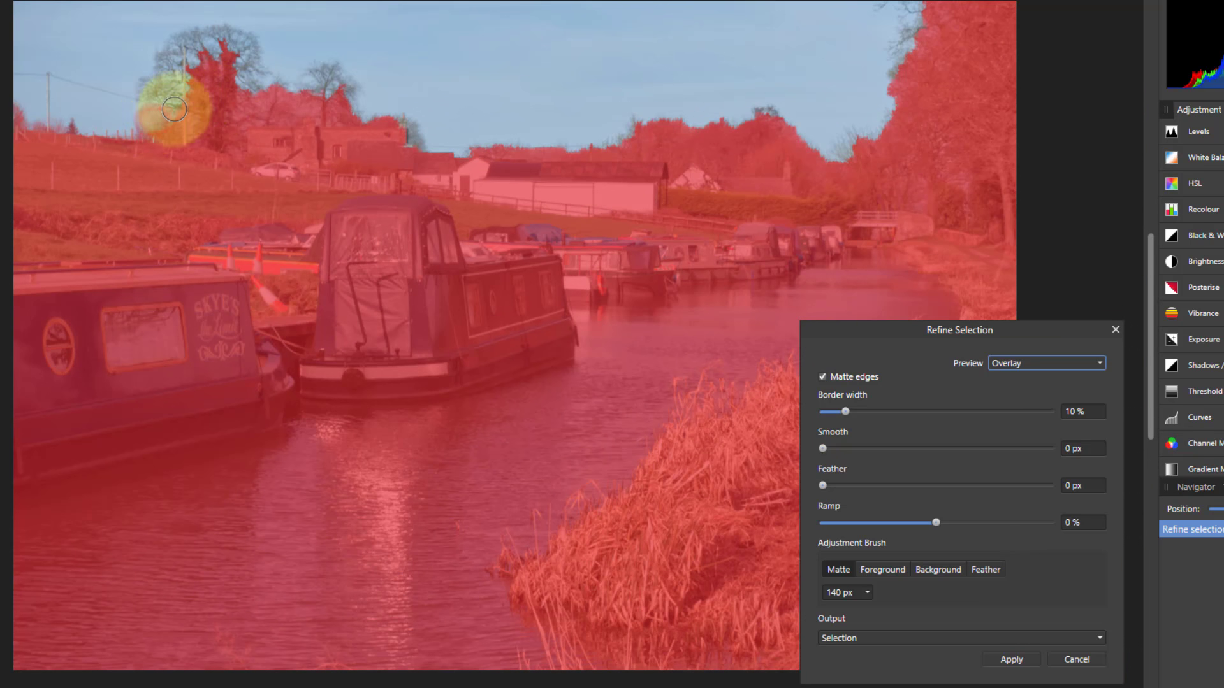
drag(175, 109, 166, 62)
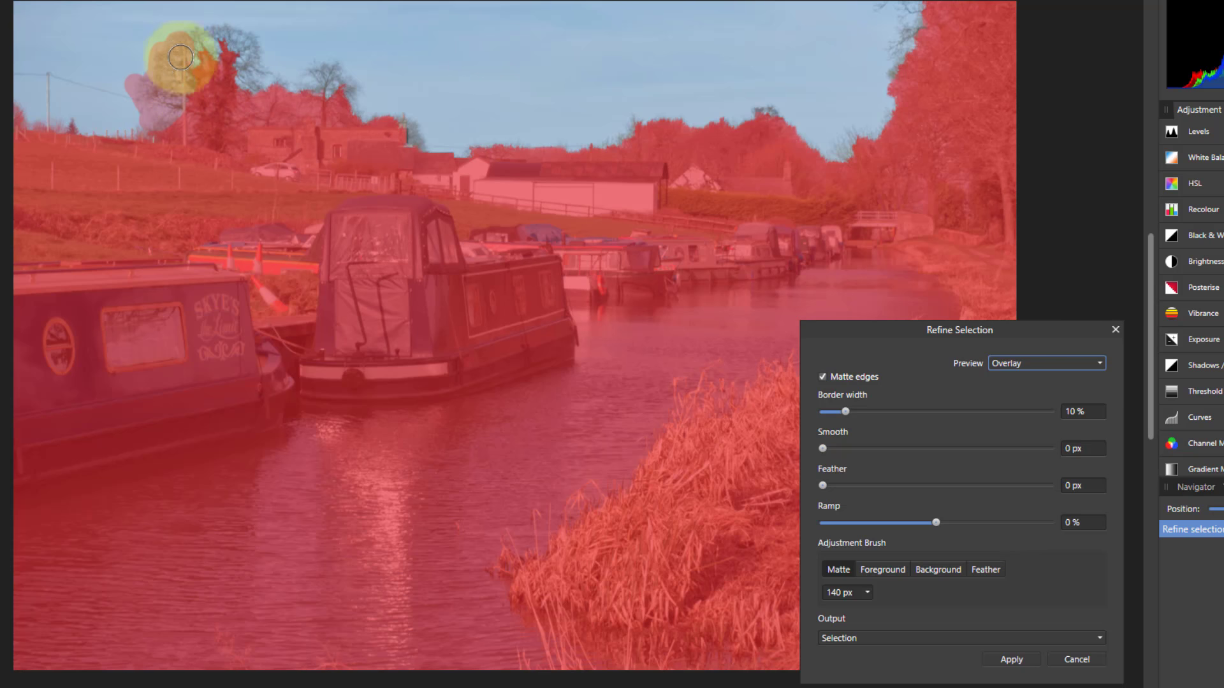
drag(180, 56, 250, 34)
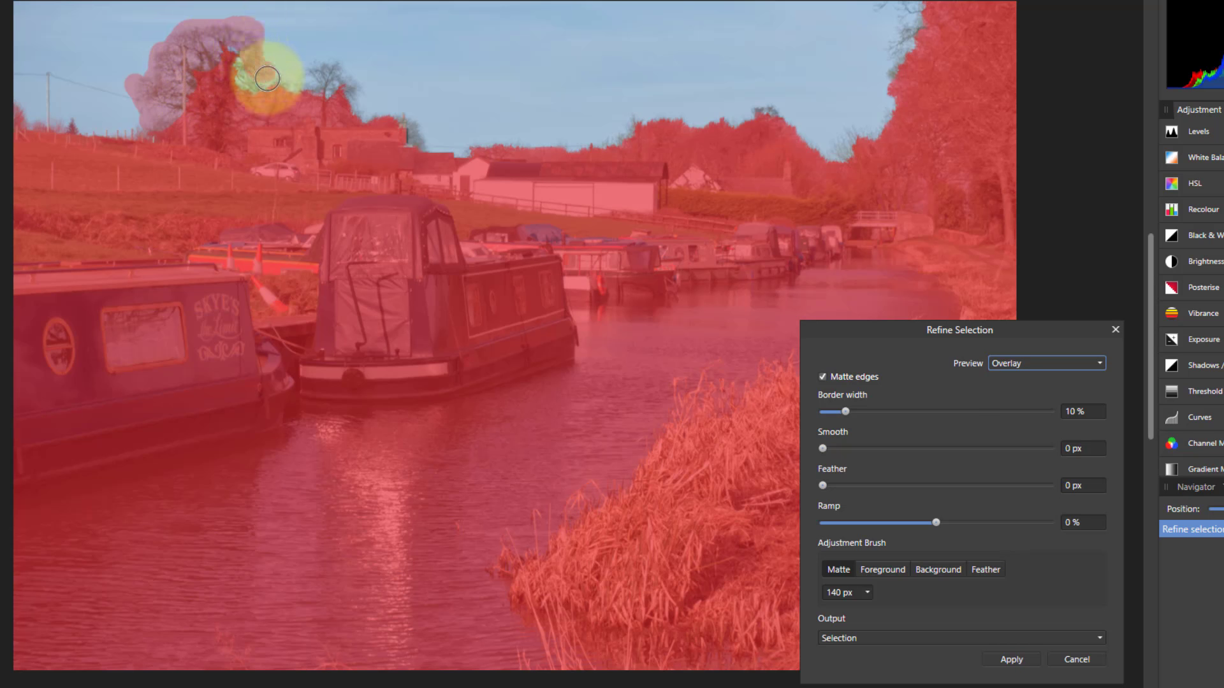
drag(266, 78, 229, 75)
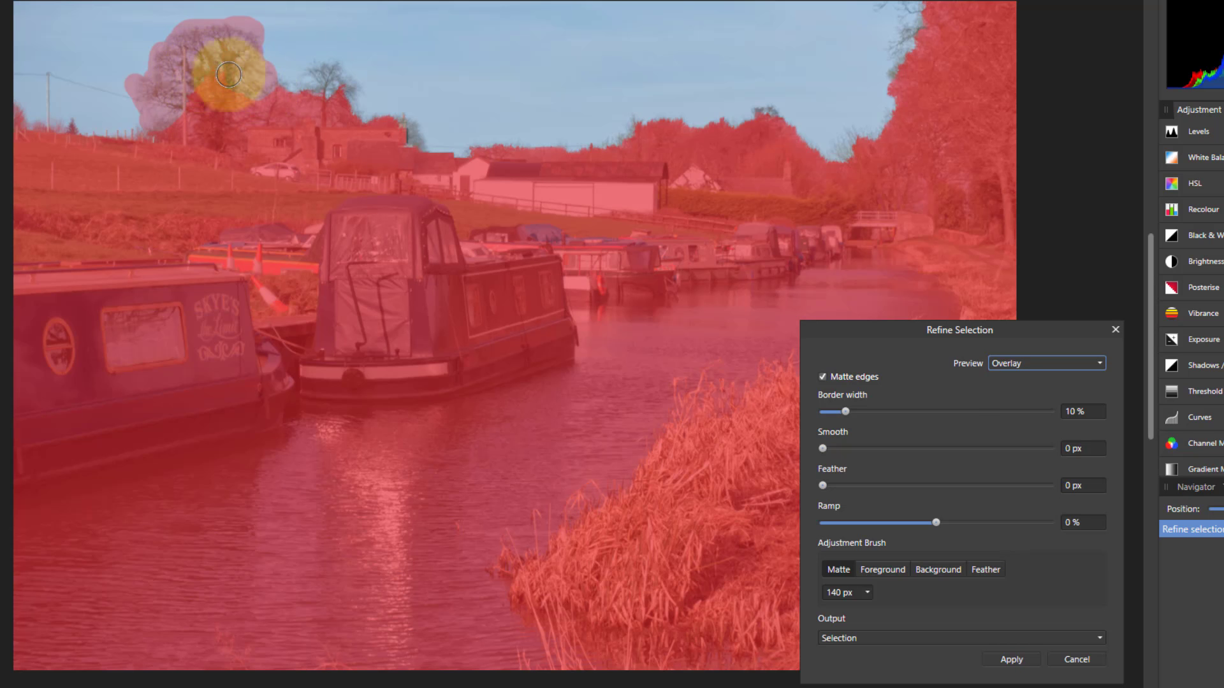
drag(229, 76, 244, 132)
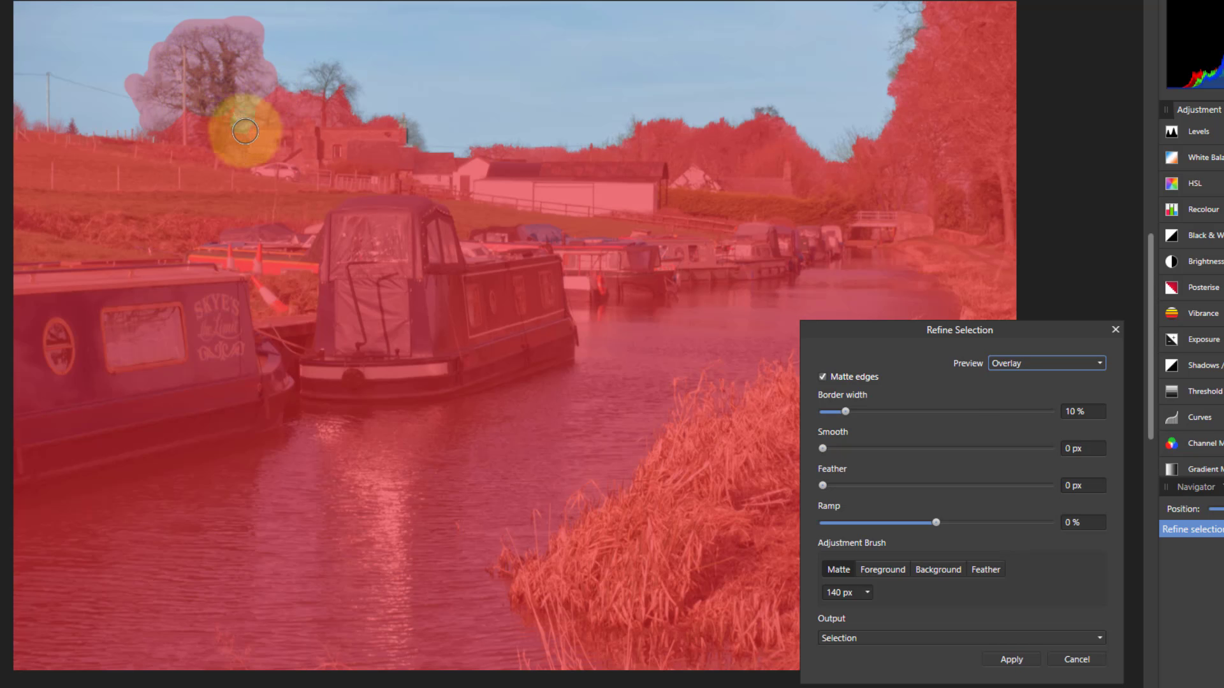
drag(243, 132, 58, 276)
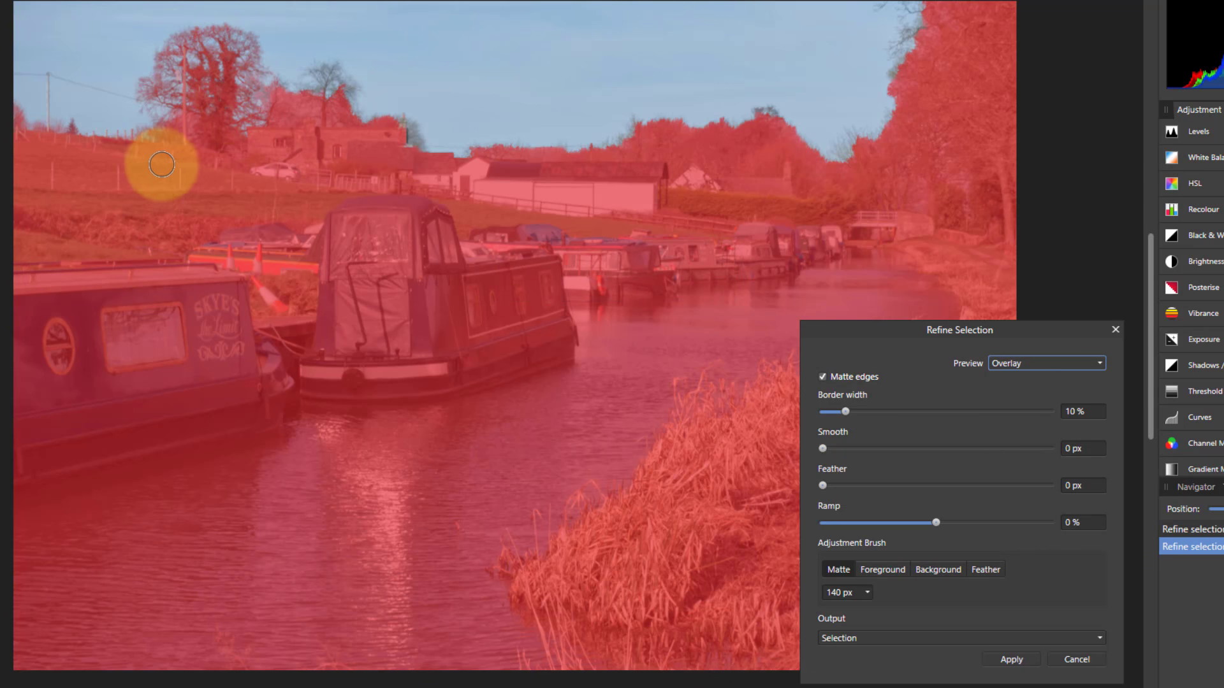
drag(162, 165, 274, 203)
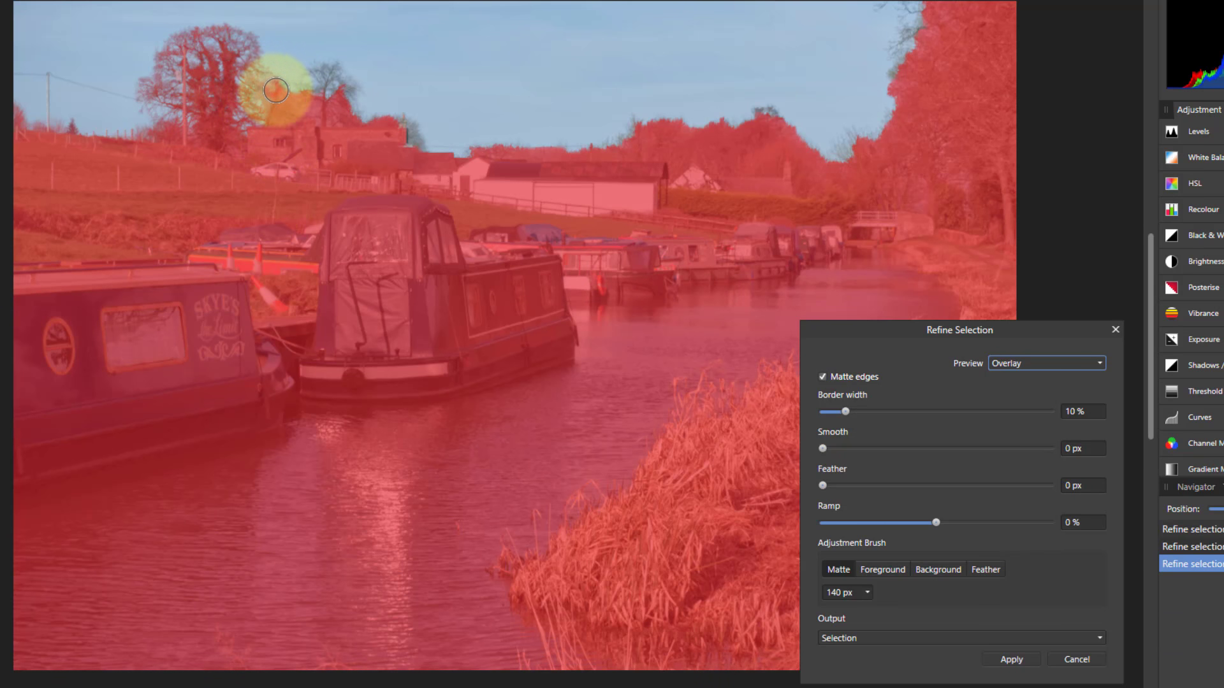
Matte edges around the smaller bare tree, house roofline, barn treeline and distant hills.
drag(276, 90, 318, 74)
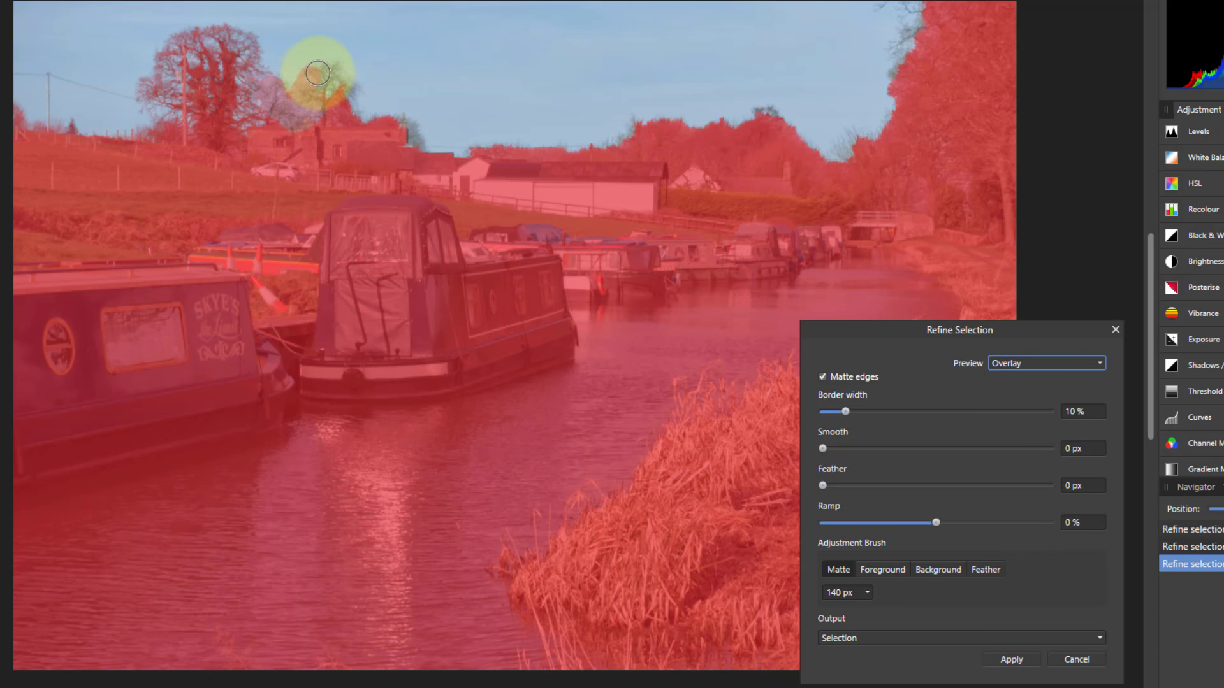
drag(317, 74, 334, 113)
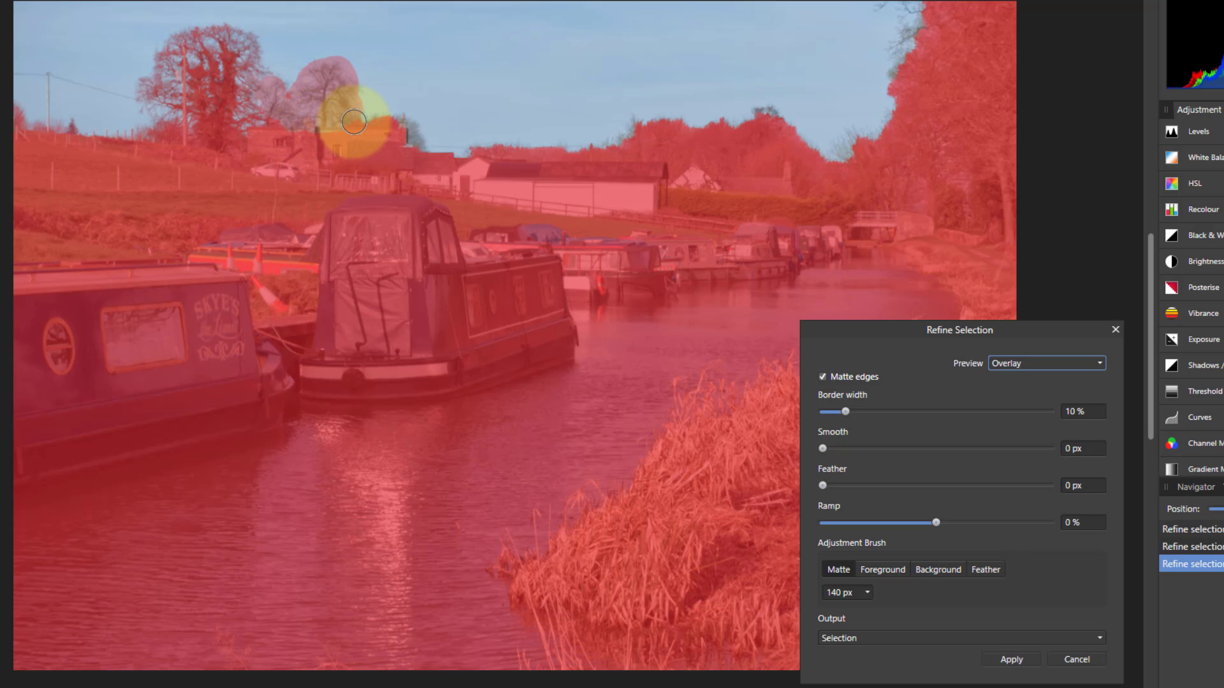
drag(352, 121, 440, 157)
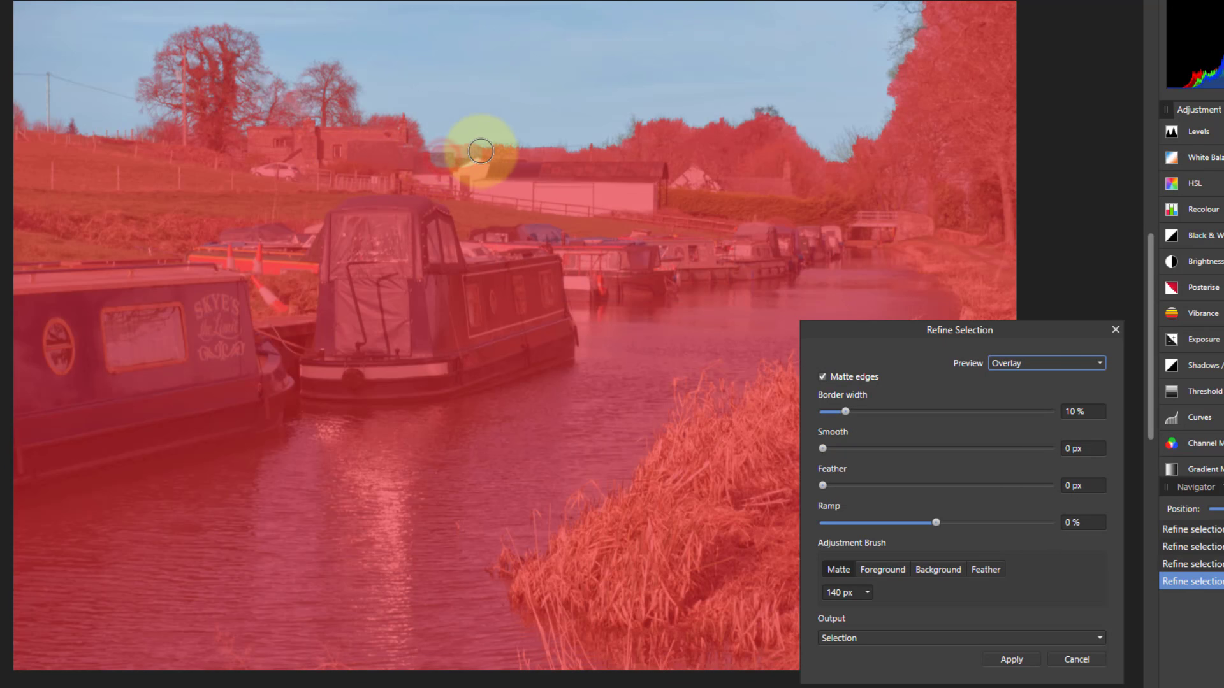
drag(480, 150, 627, 136)
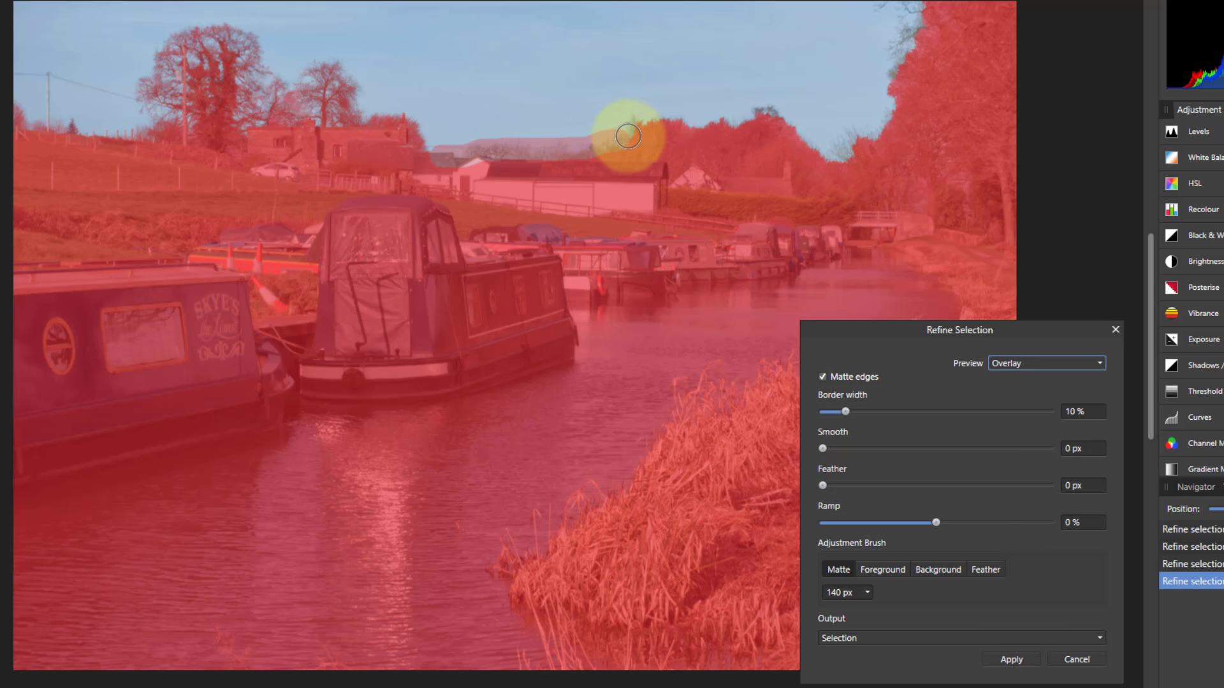
drag(627, 136, 677, 119)
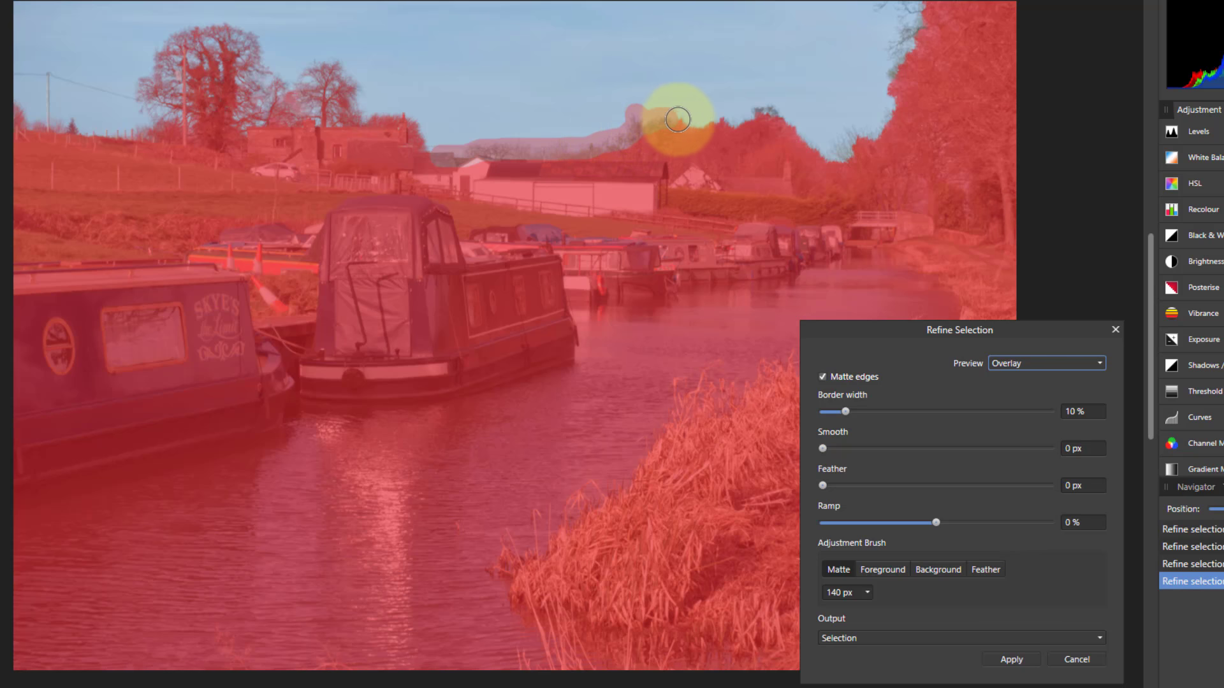
drag(677, 119, 778, 112)
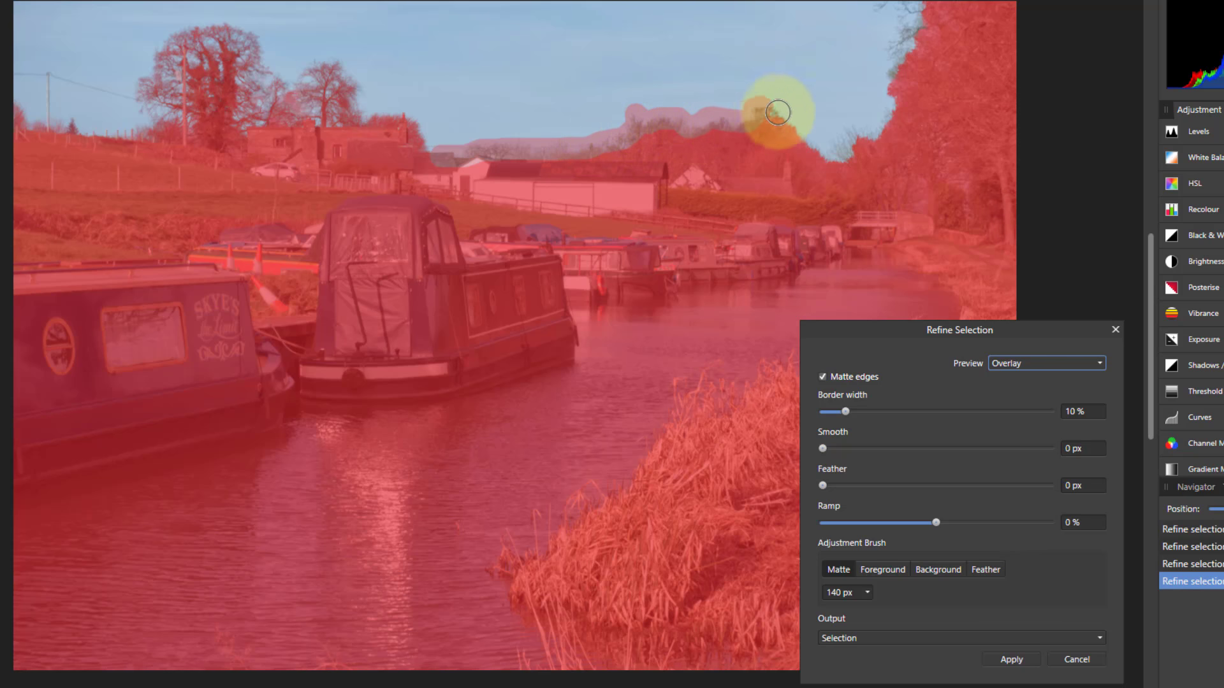
Matte the edges along the tall right-hand trees, then the pole and trees at far left.
drag(777, 111, 761, 299)
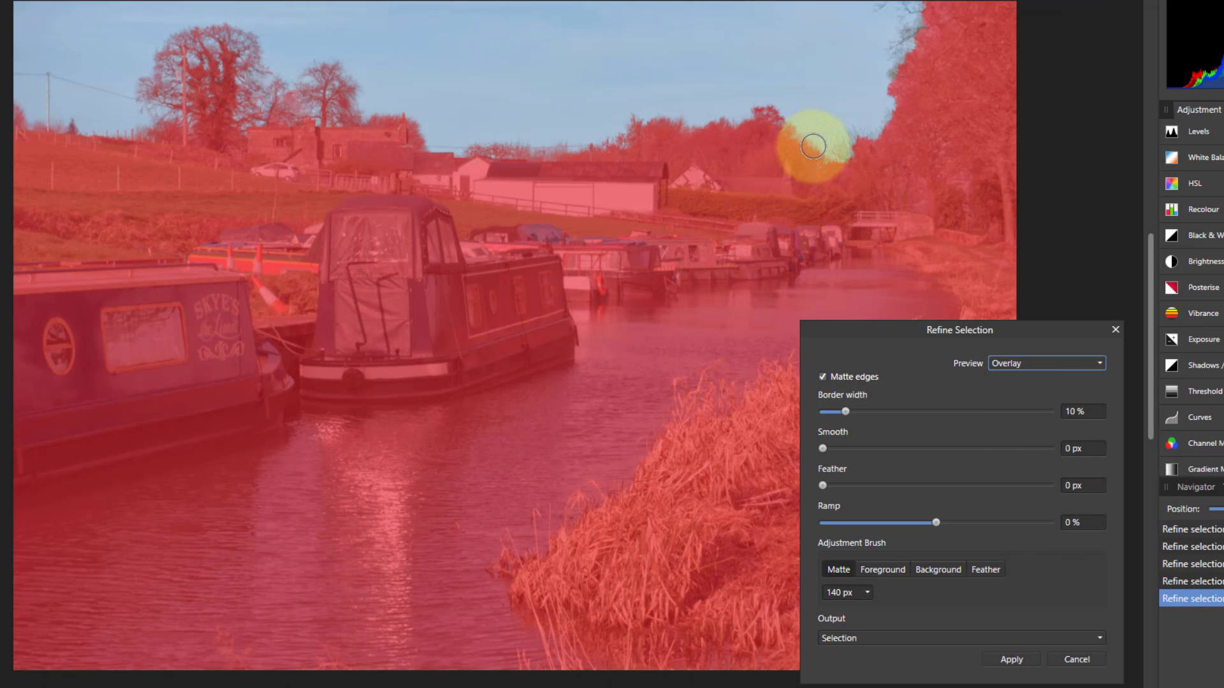
drag(811, 145, 879, 142)
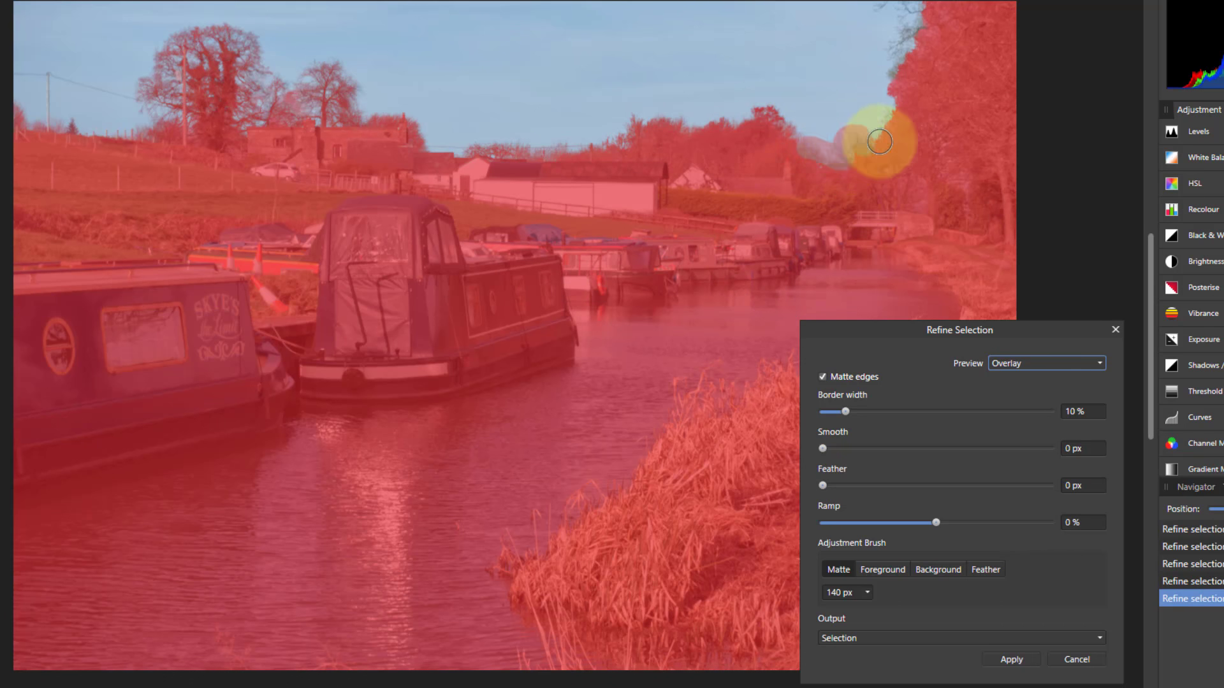
drag(878, 142, 917, 25)
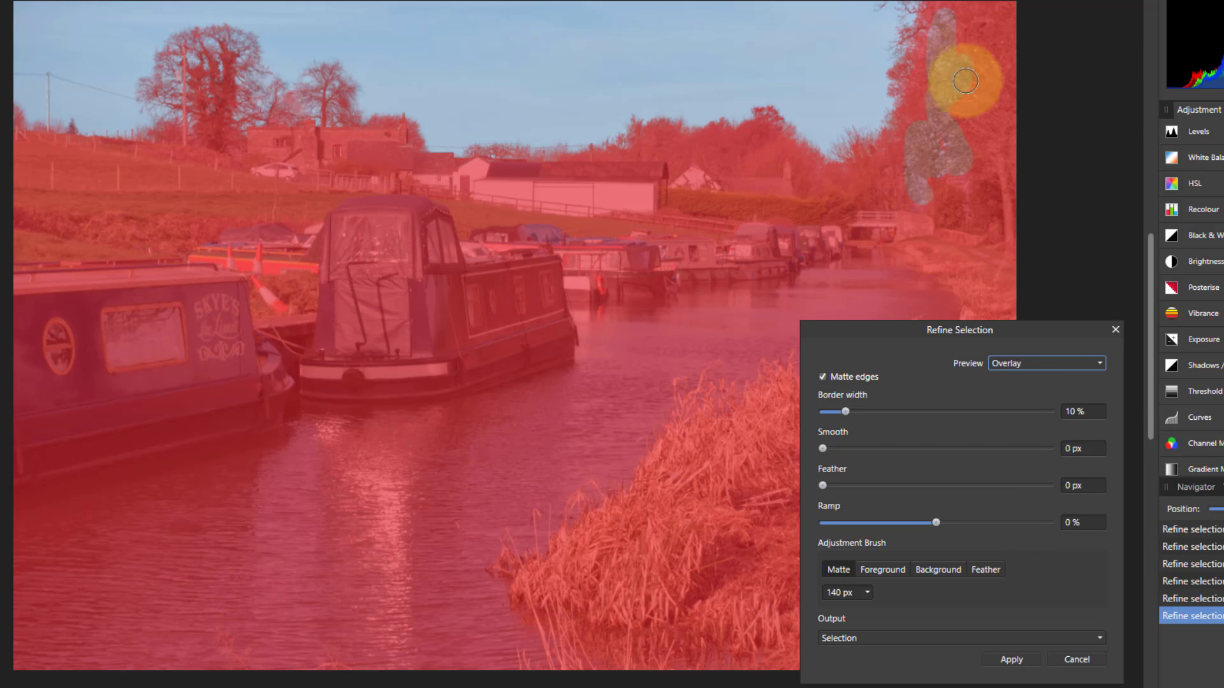
drag(964, 80, 936, 192)
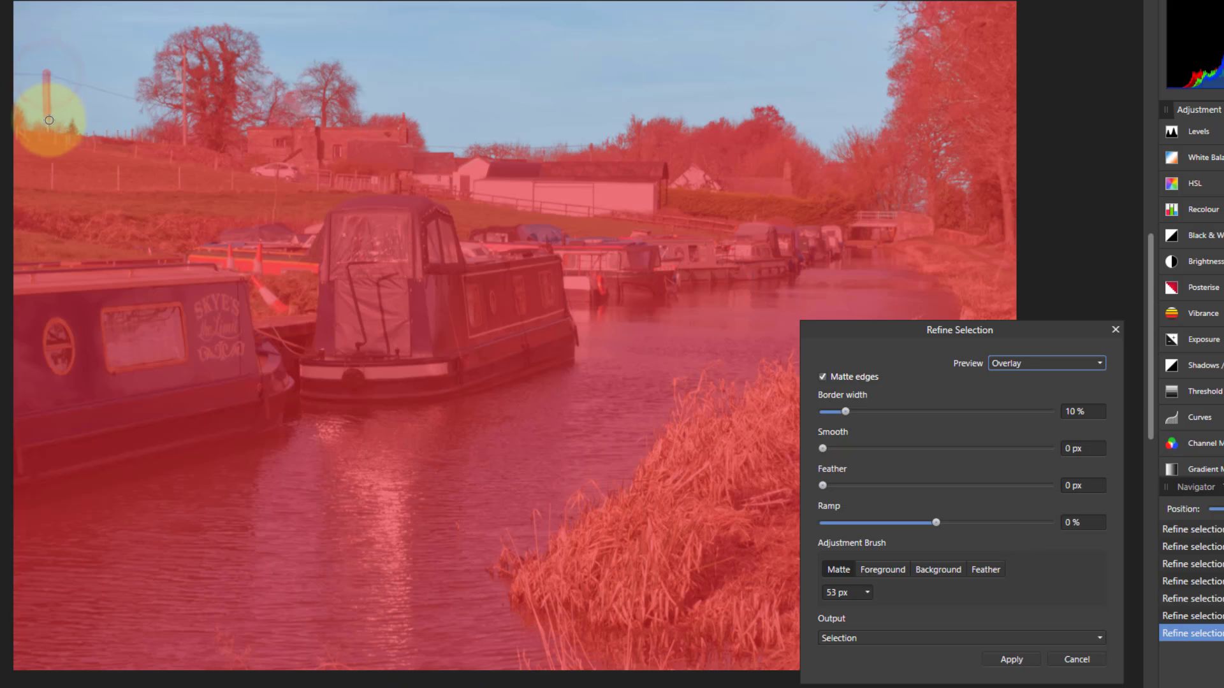
drag(49, 121, 103, 111)
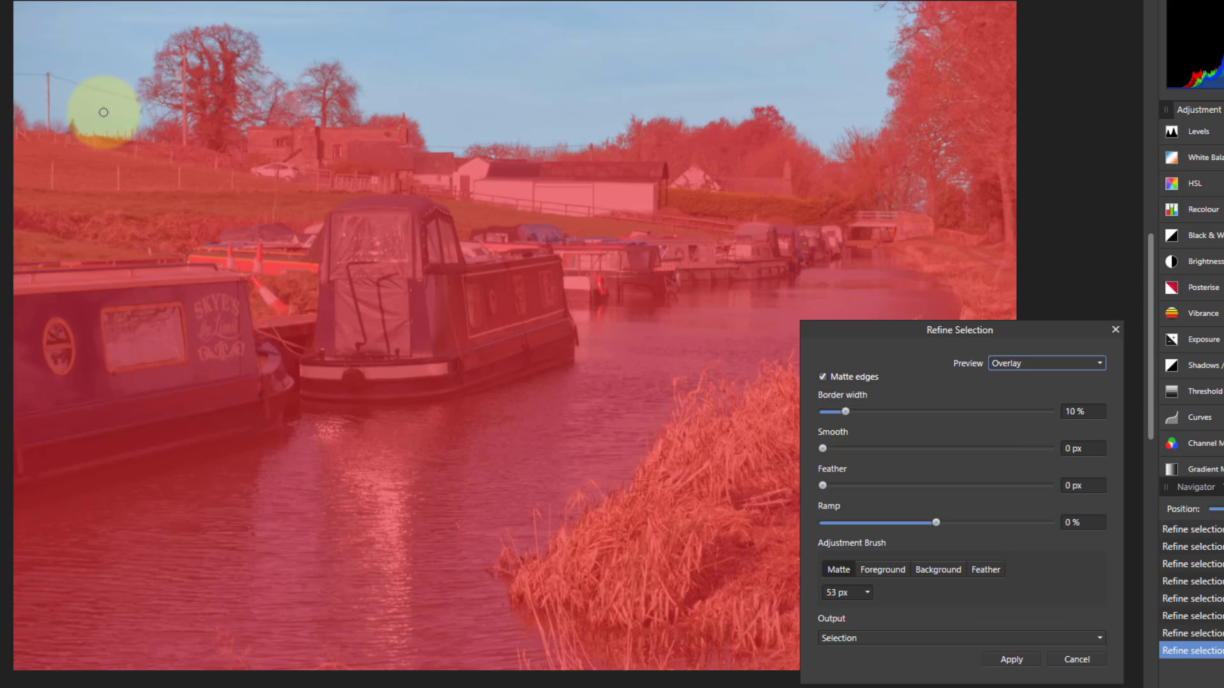
drag(103, 113, 125, 97)
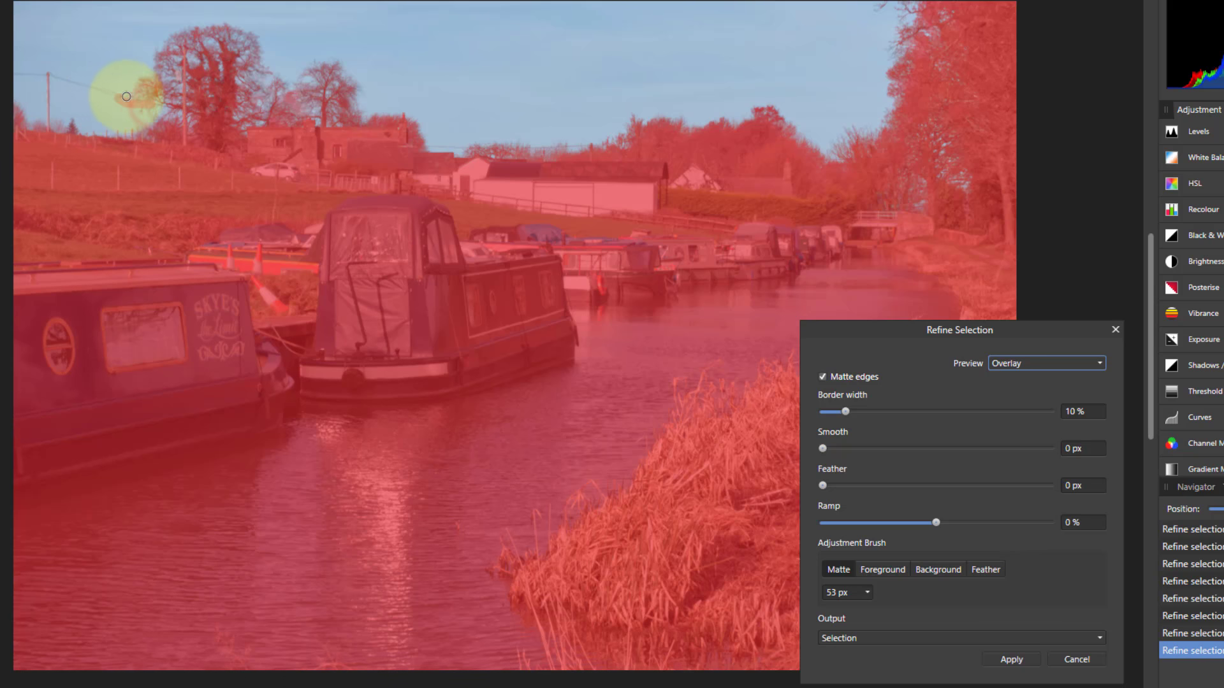
drag(125, 96, 20, 76)
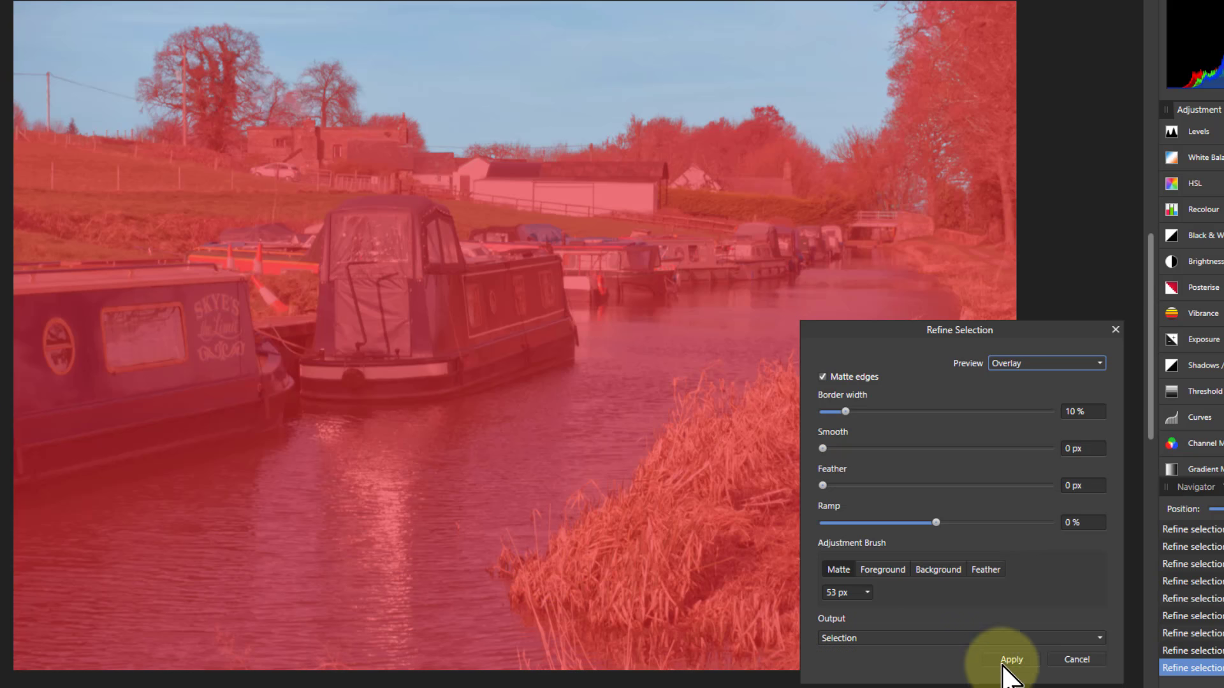
Apply the refined sky selection.
click(1010, 659)
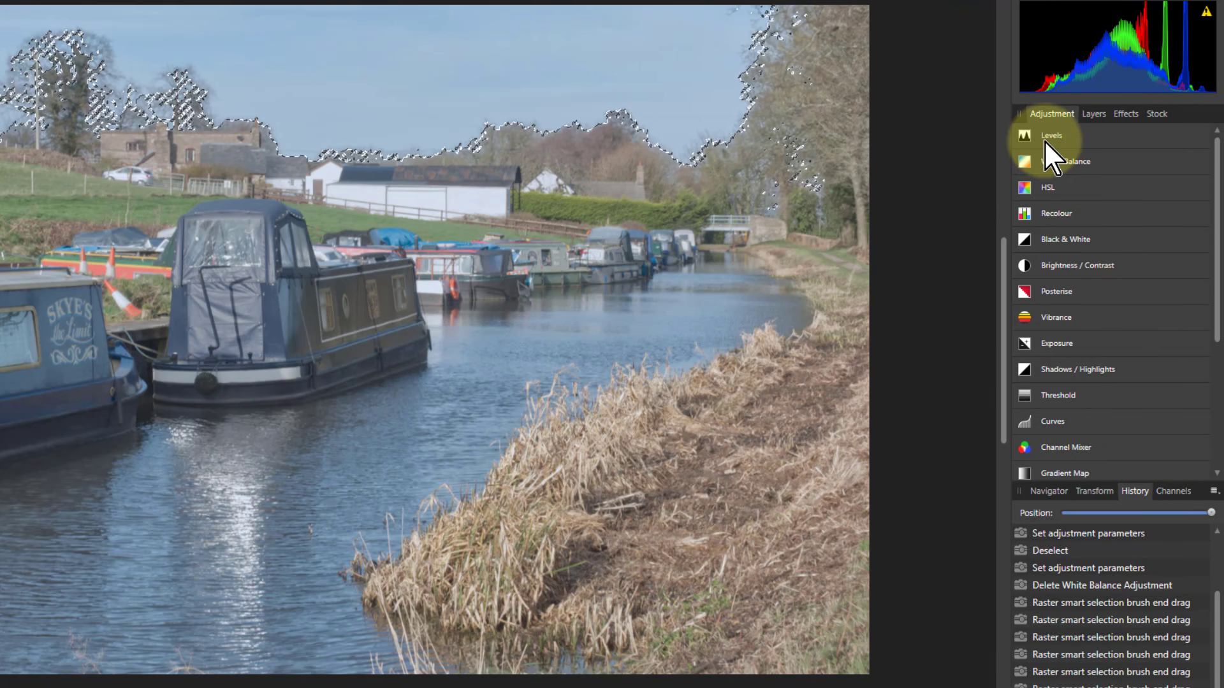
Add a White Balance adjustment and set its White Balance slider to about -34%.
click(1064, 162)
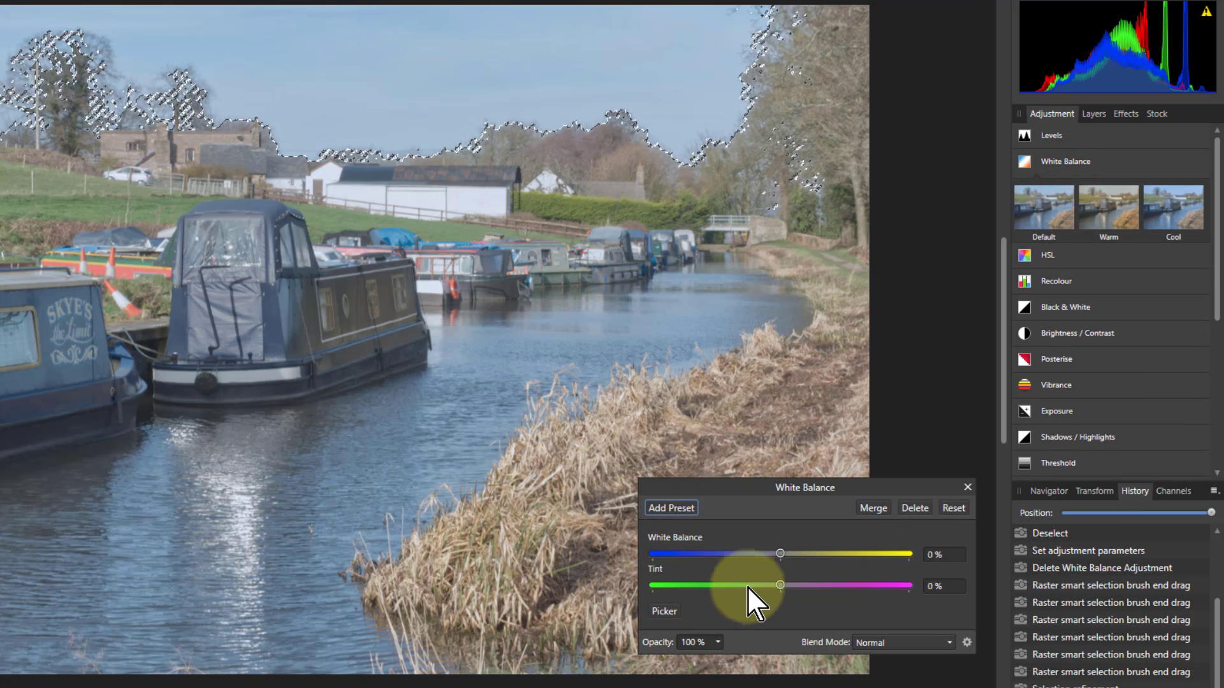
drag(780, 554, 719, 554)
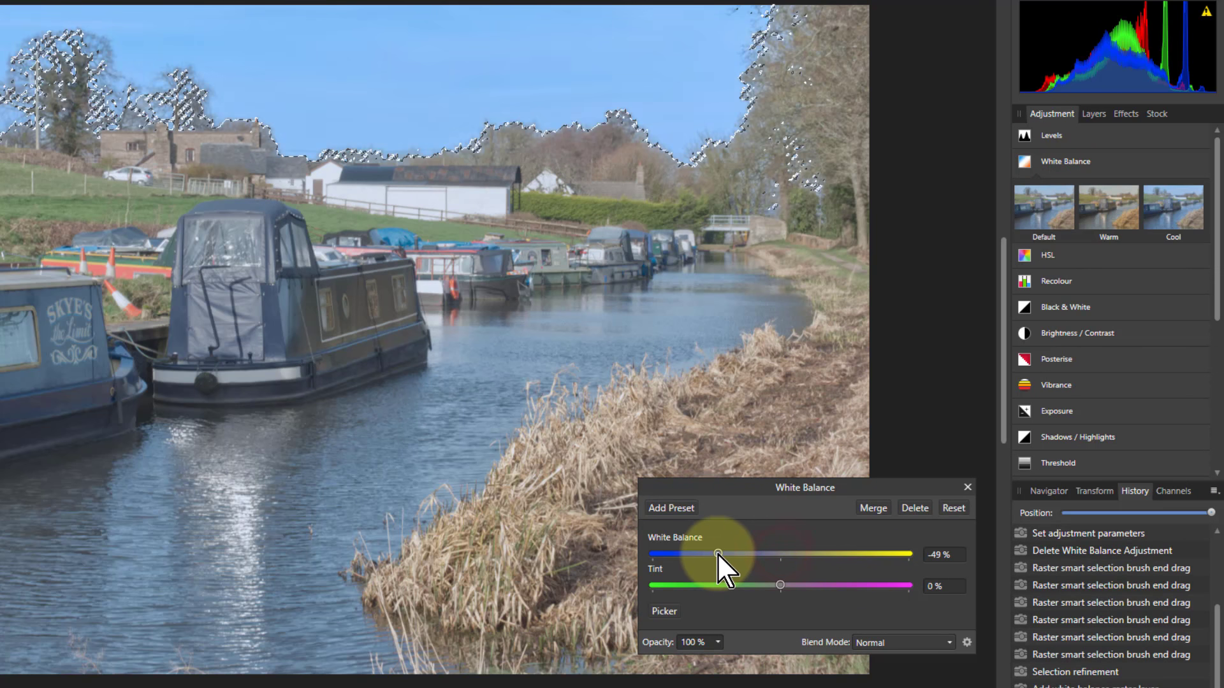
drag(718, 553, 690, 553)
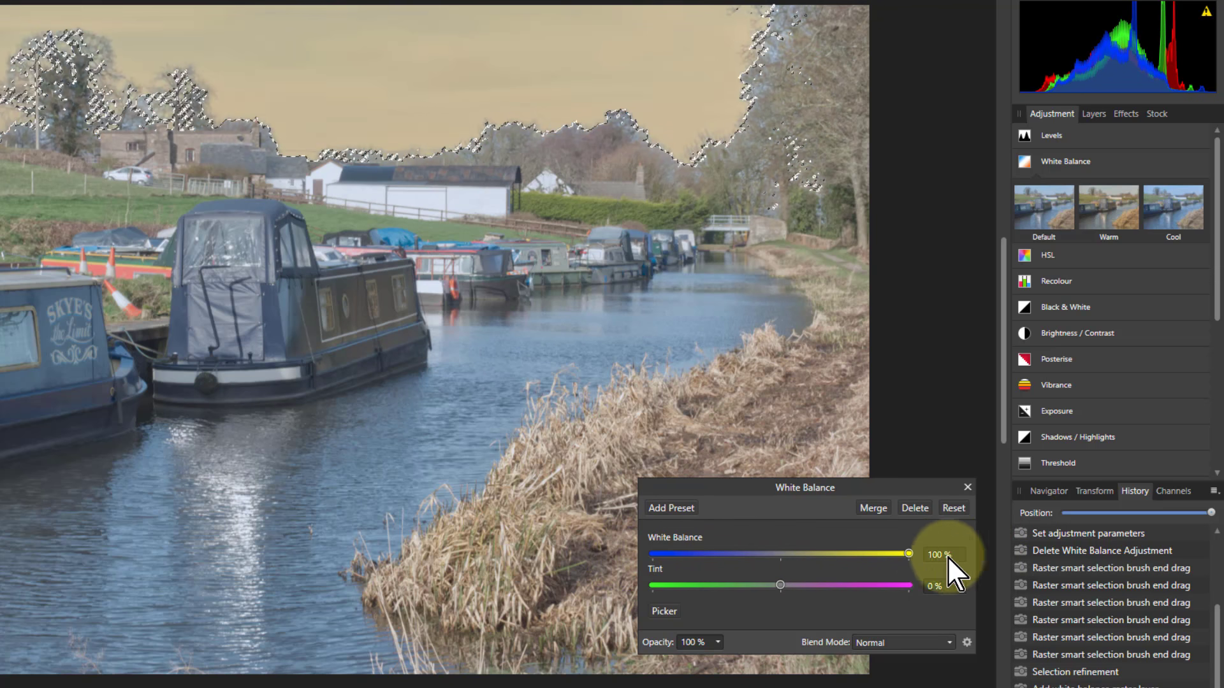
drag(908, 554, 776, 553)
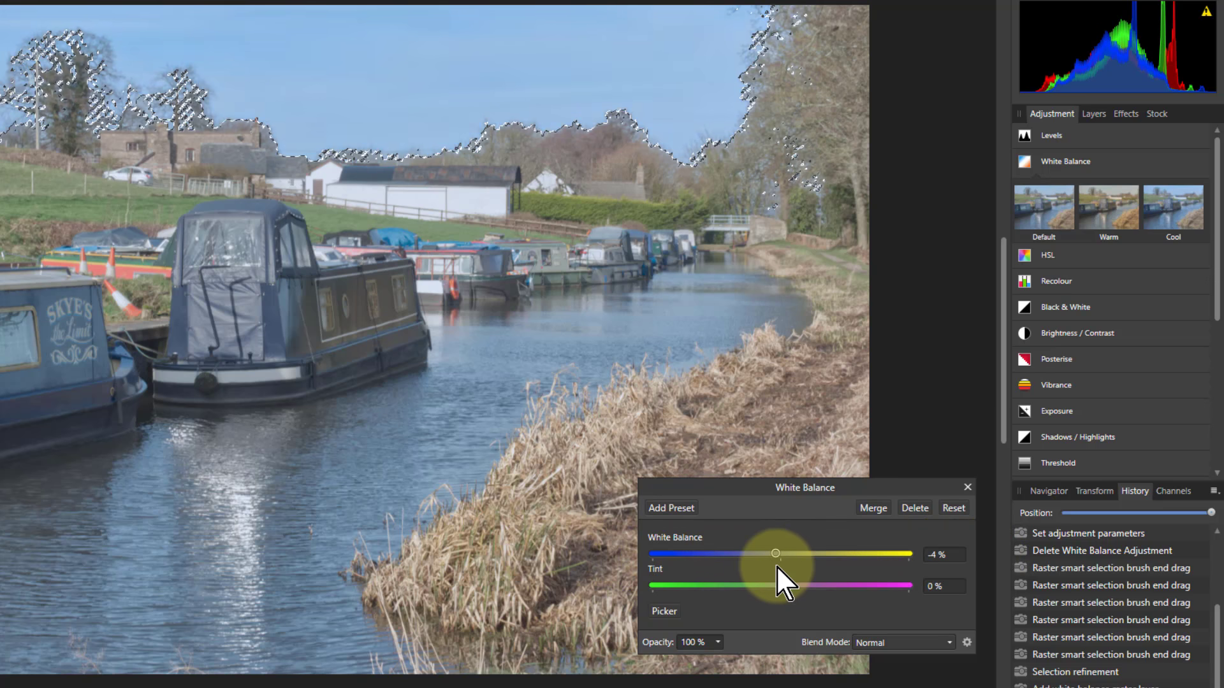
drag(775, 554, 736, 553)
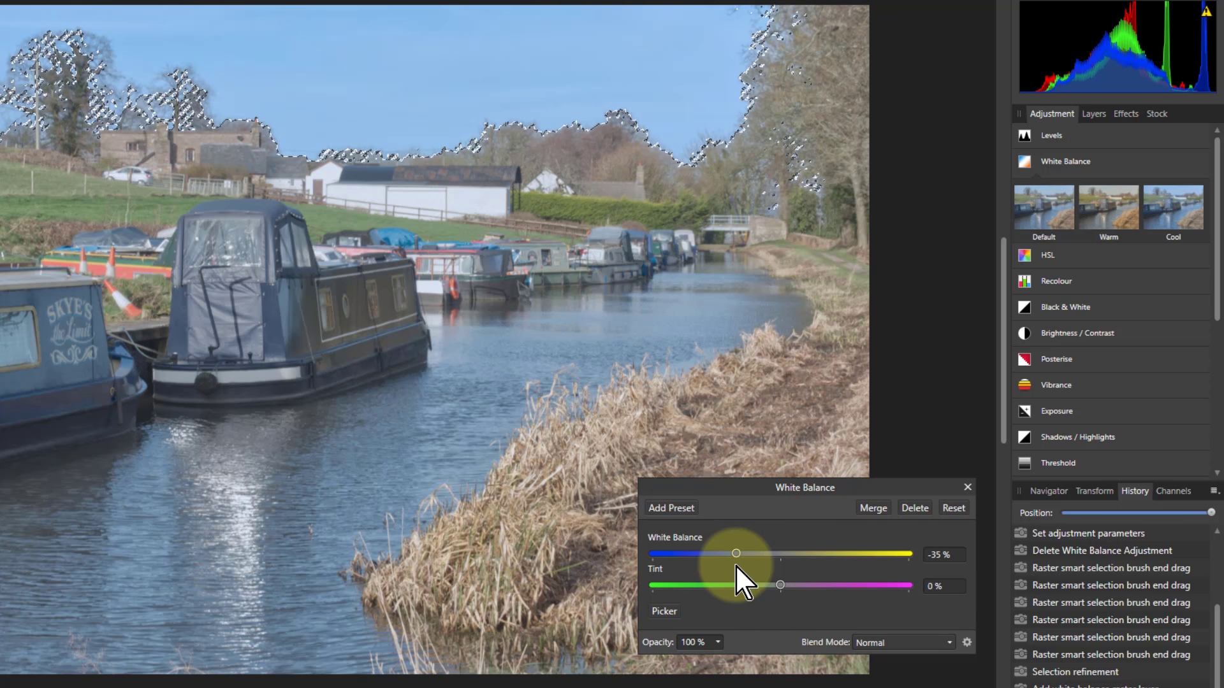
drag(758, 553, 730, 554)
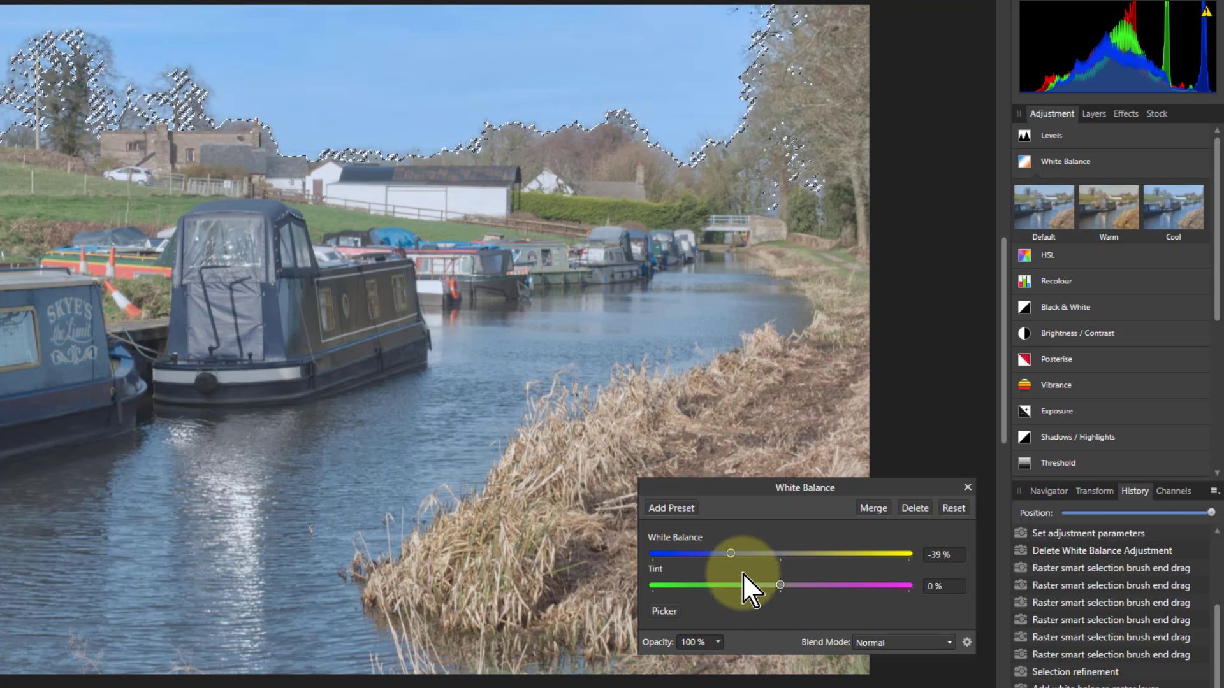
drag(729, 553, 733, 556)
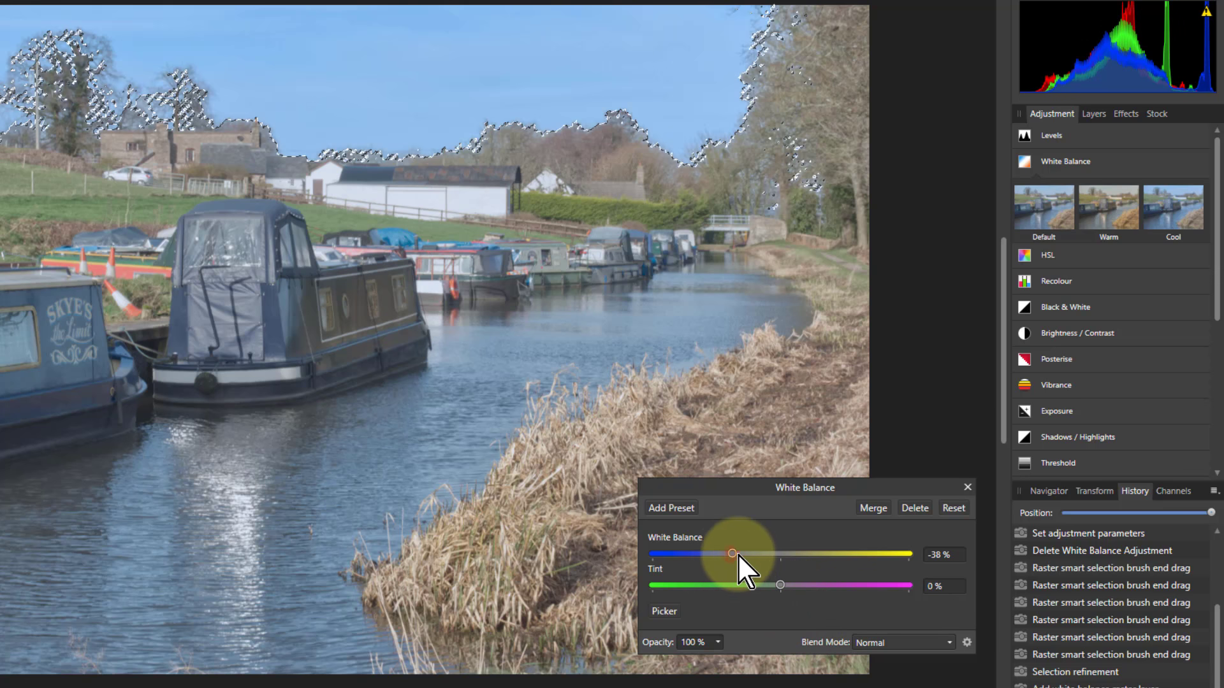
drag(730, 554, 653, 554)
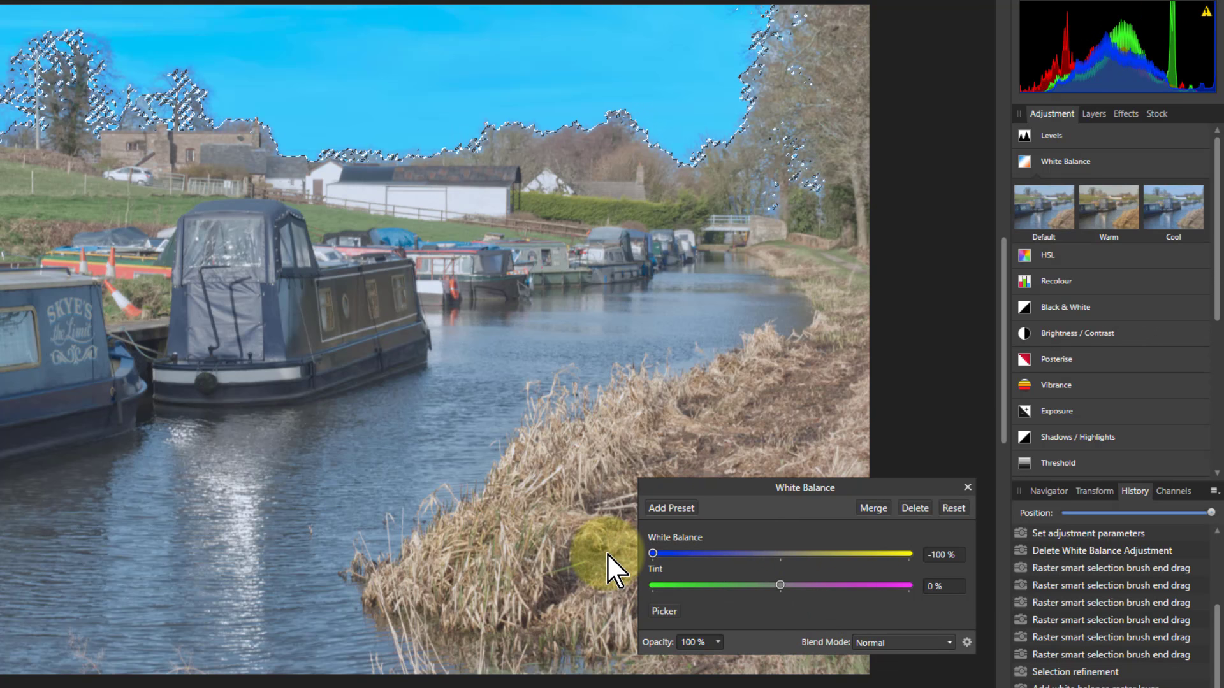
drag(654, 553, 752, 553)
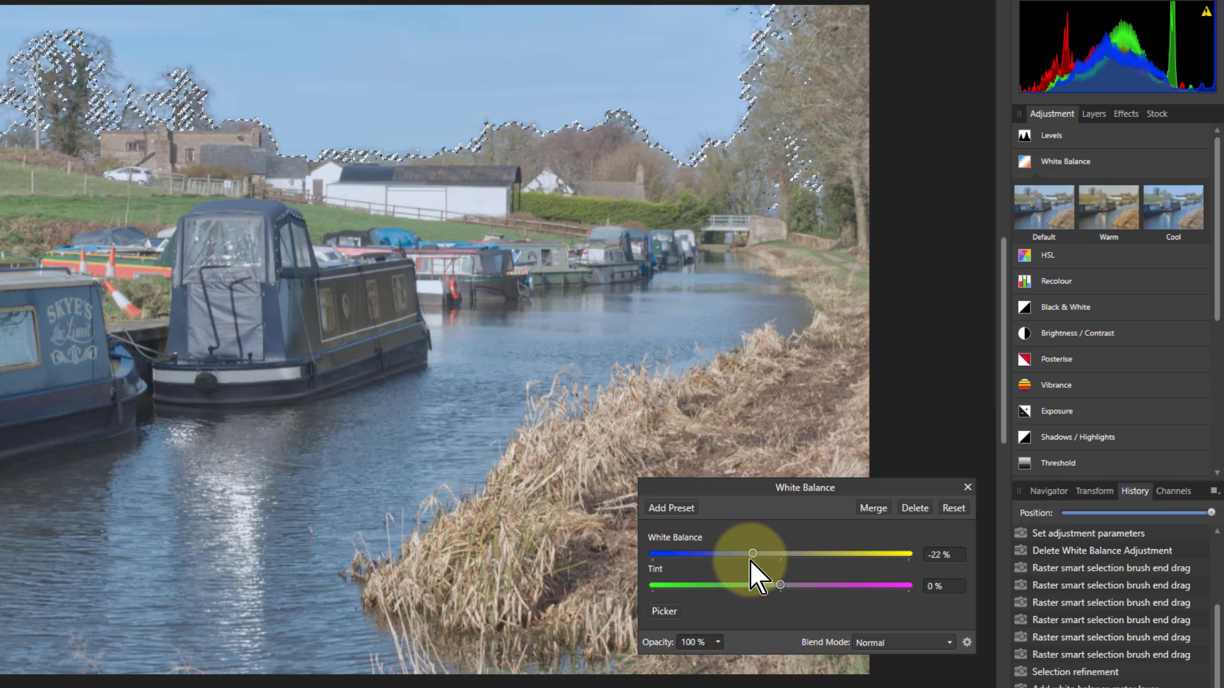
drag(751, 553, 724, 554)
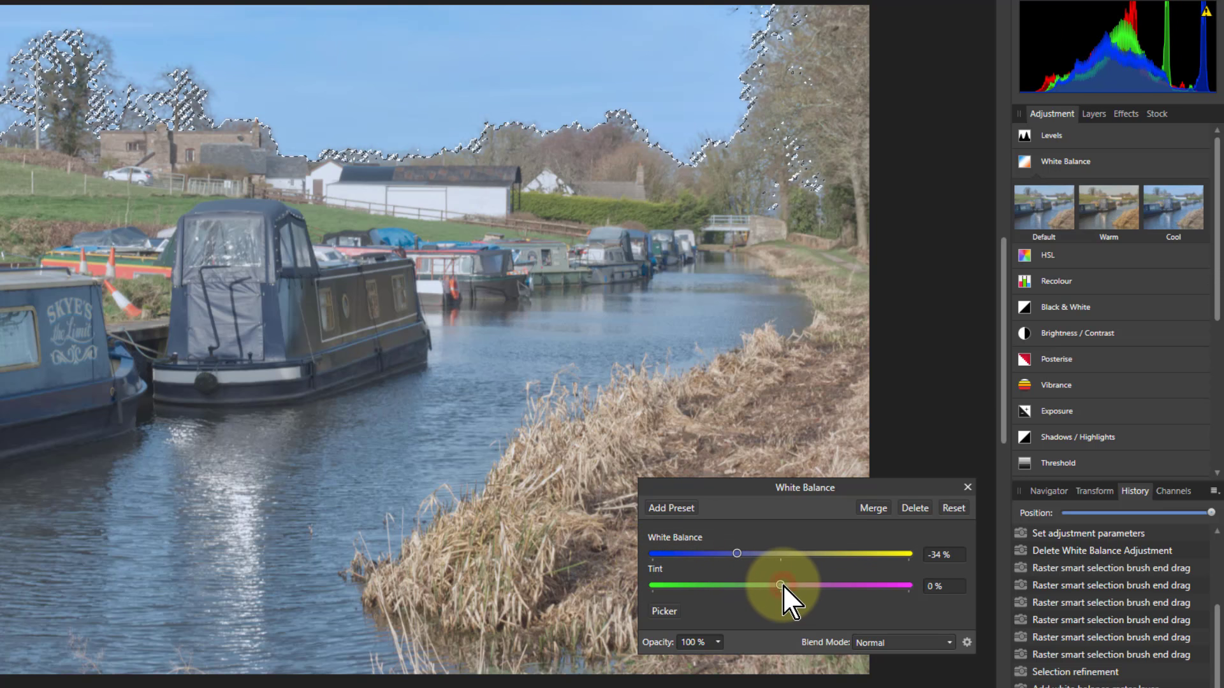
Set the Tint to -34% and make a final White Balance tweak.
drag(779, 585, 741, 585)
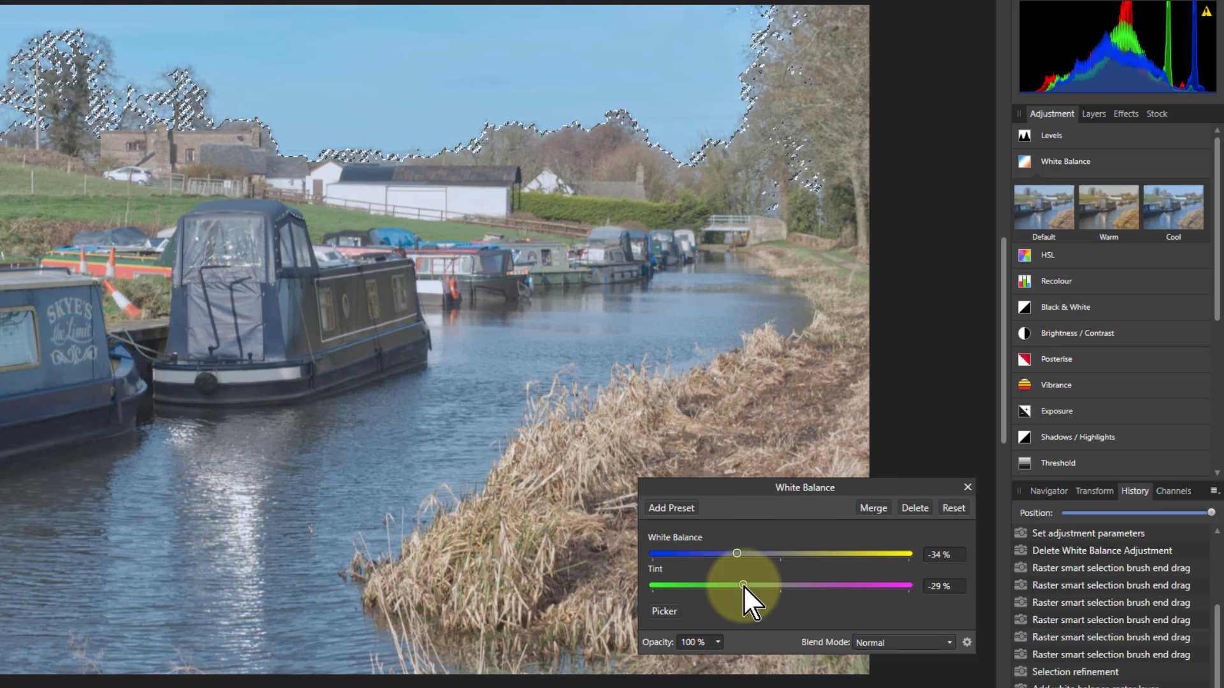
drag(744, 584, 740, 584)
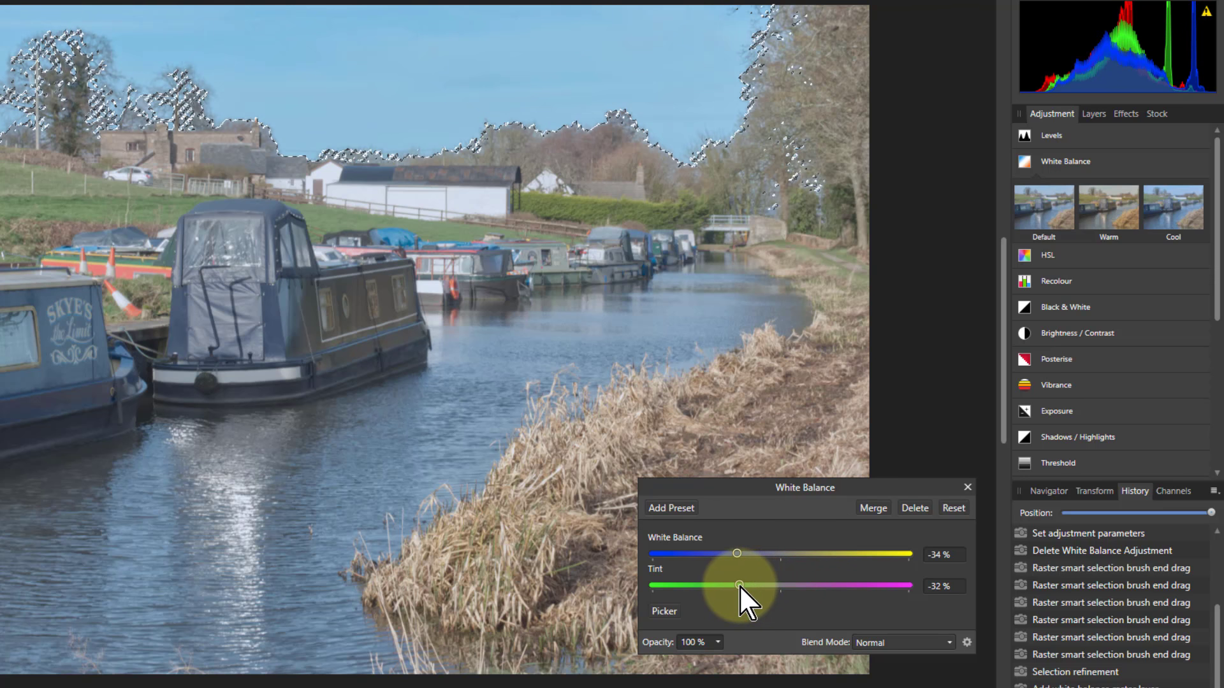
drag(742, 584, 737, 585)
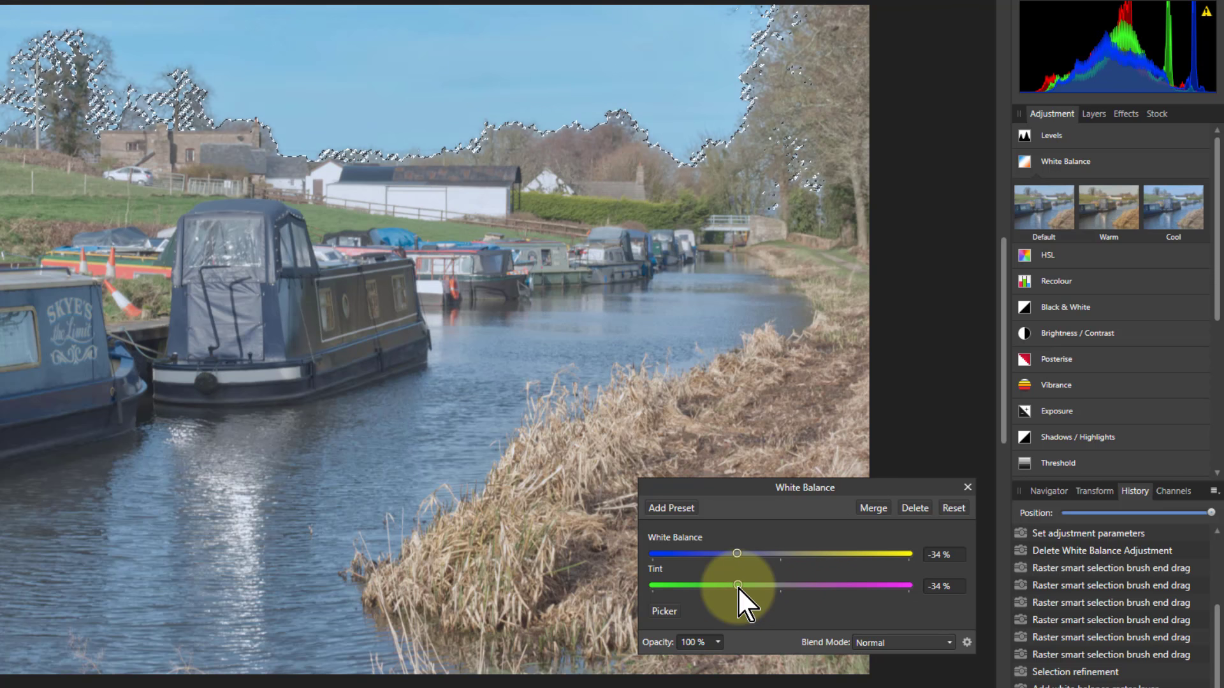
drag(737, 584, 751, 585)
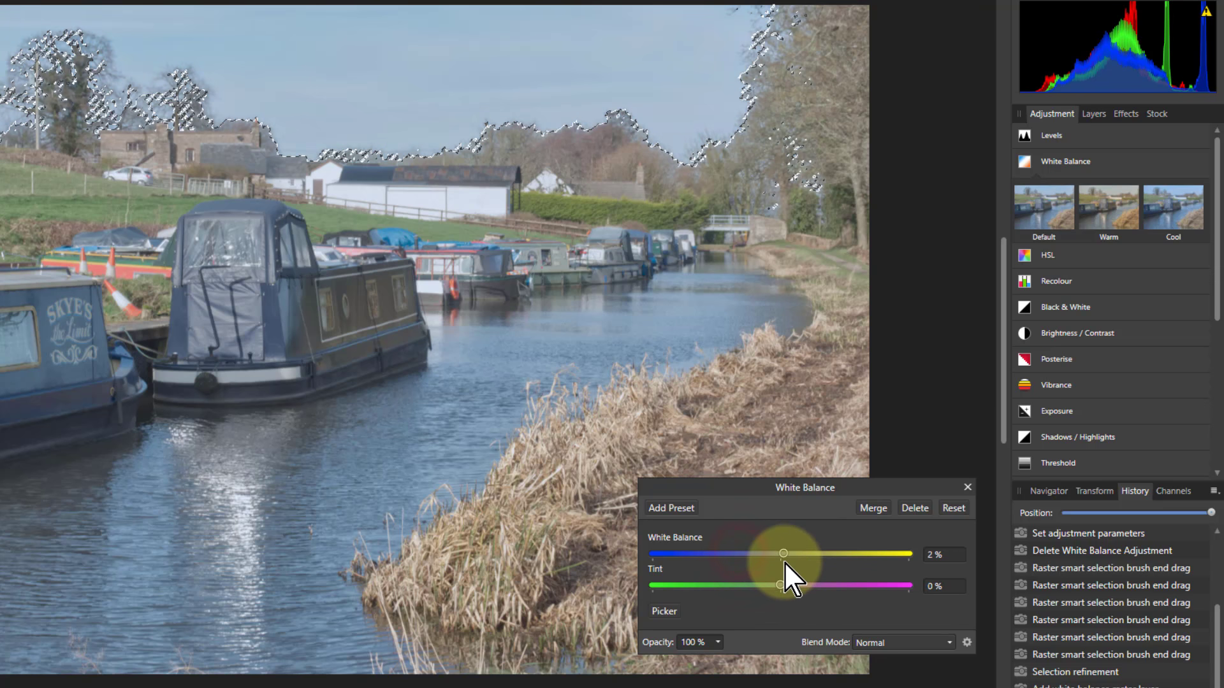
drag(783, 554, 739, 554)
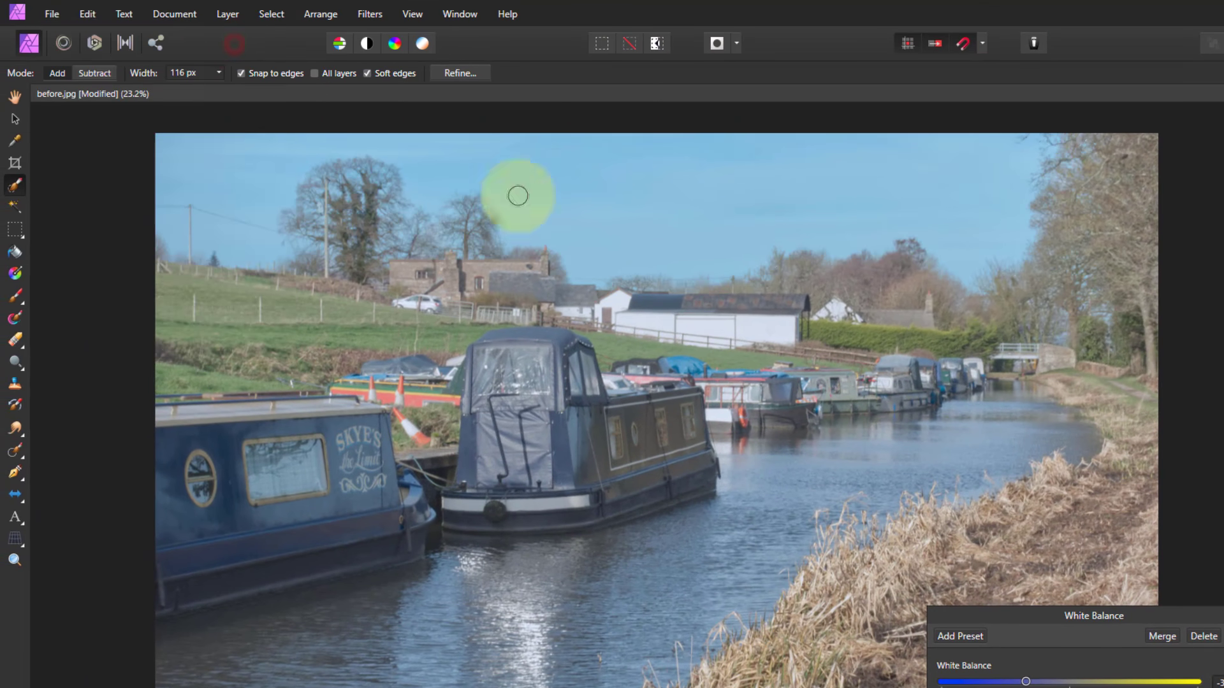
Merge the -34% White Balance adjustment into the photo.
drag(517, 195, 428, 225)
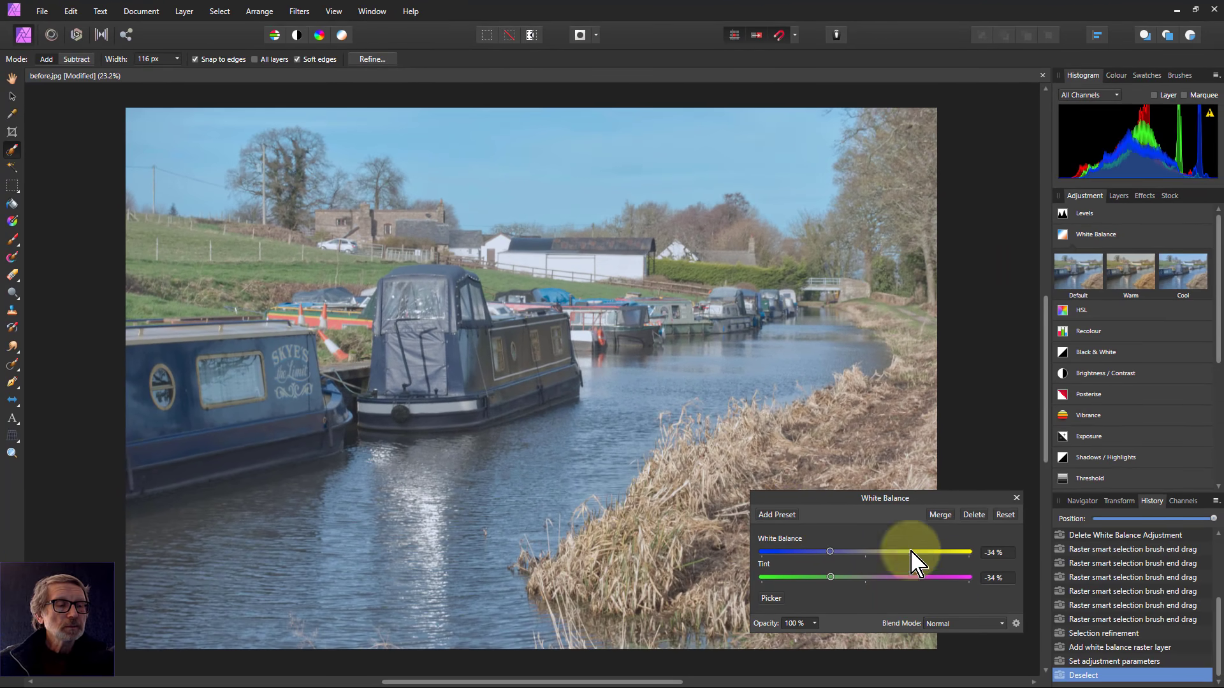
click(939, 515)
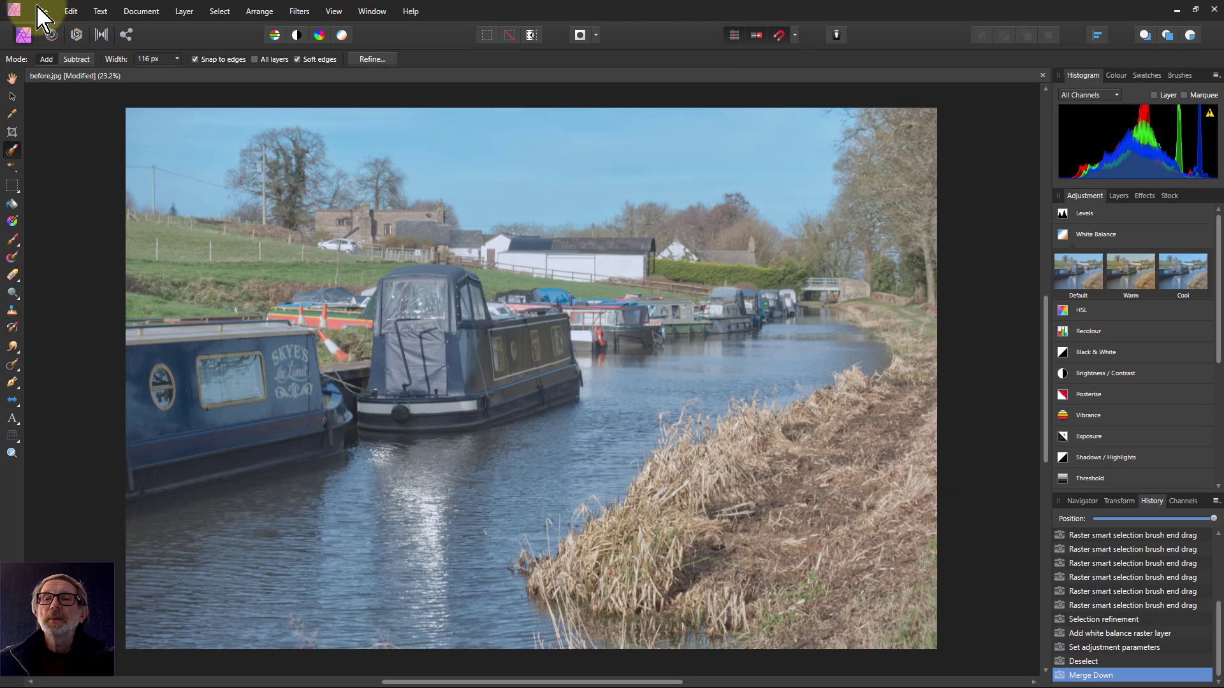
click(41, 11)
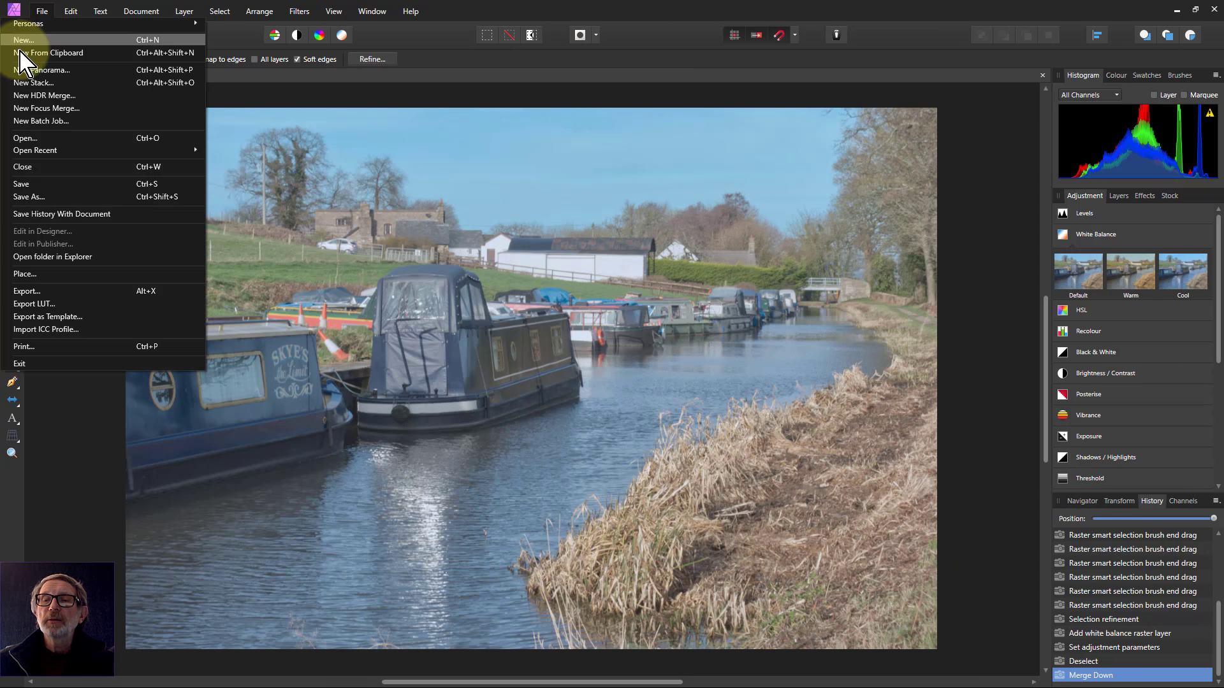
mouse_move(55, 192)
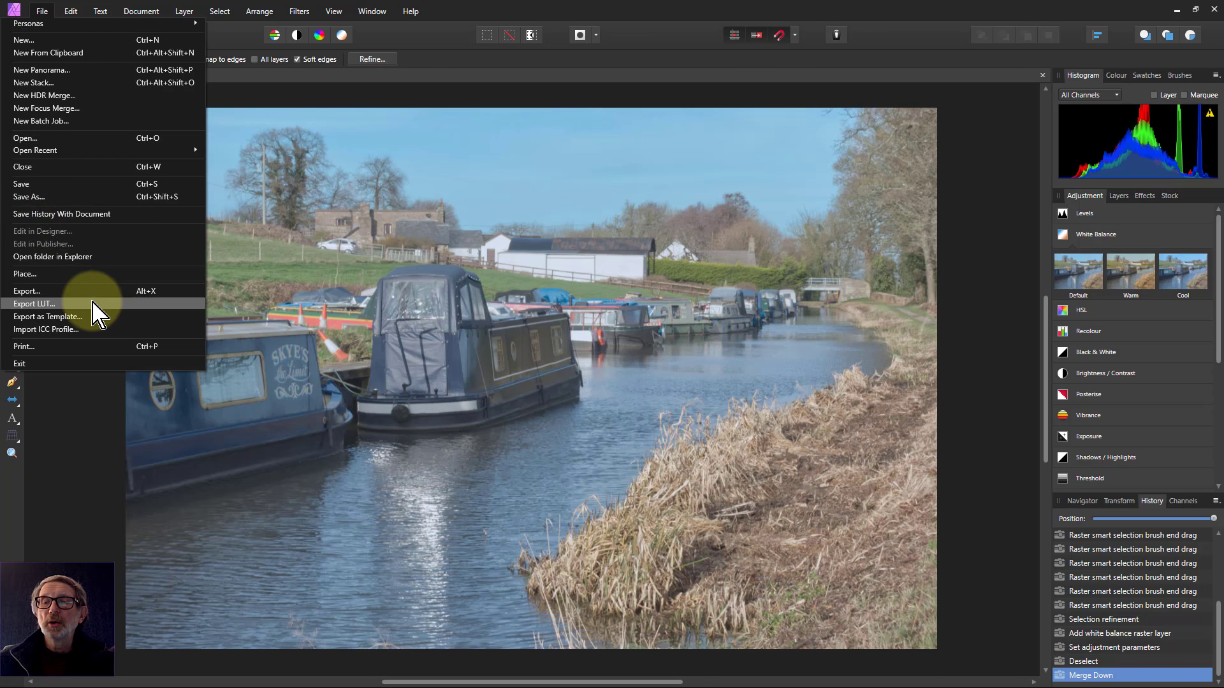
click(28, 291)
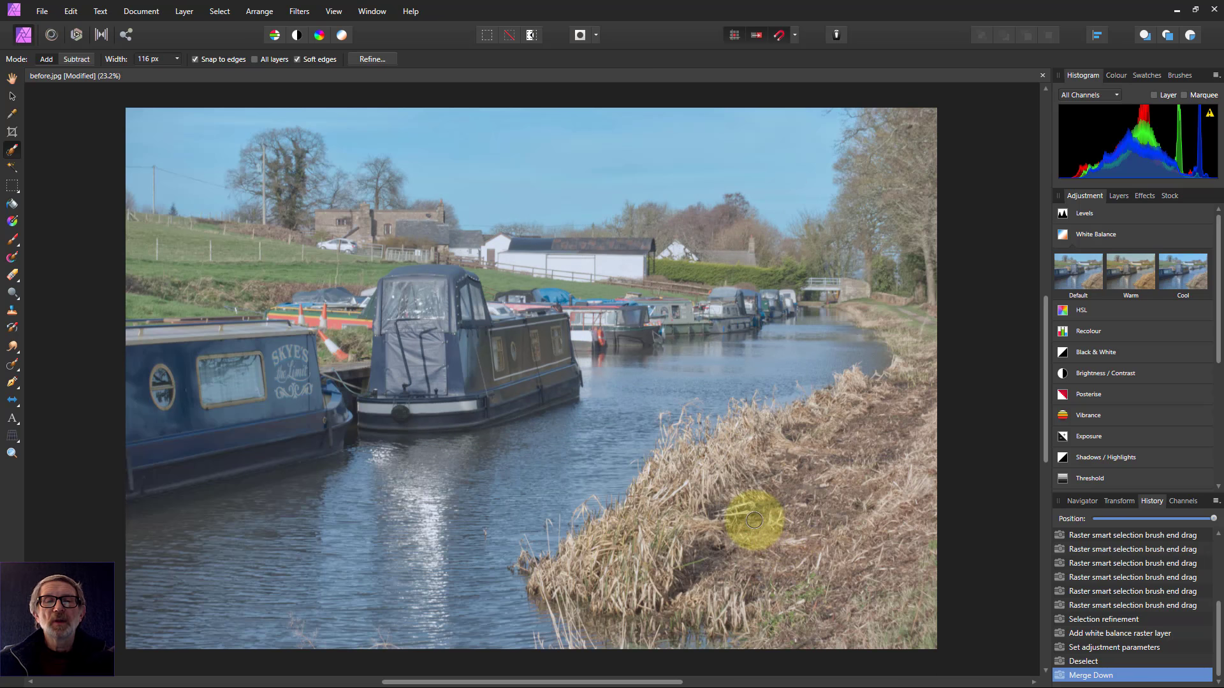
drag(754, 521, 542, 559)
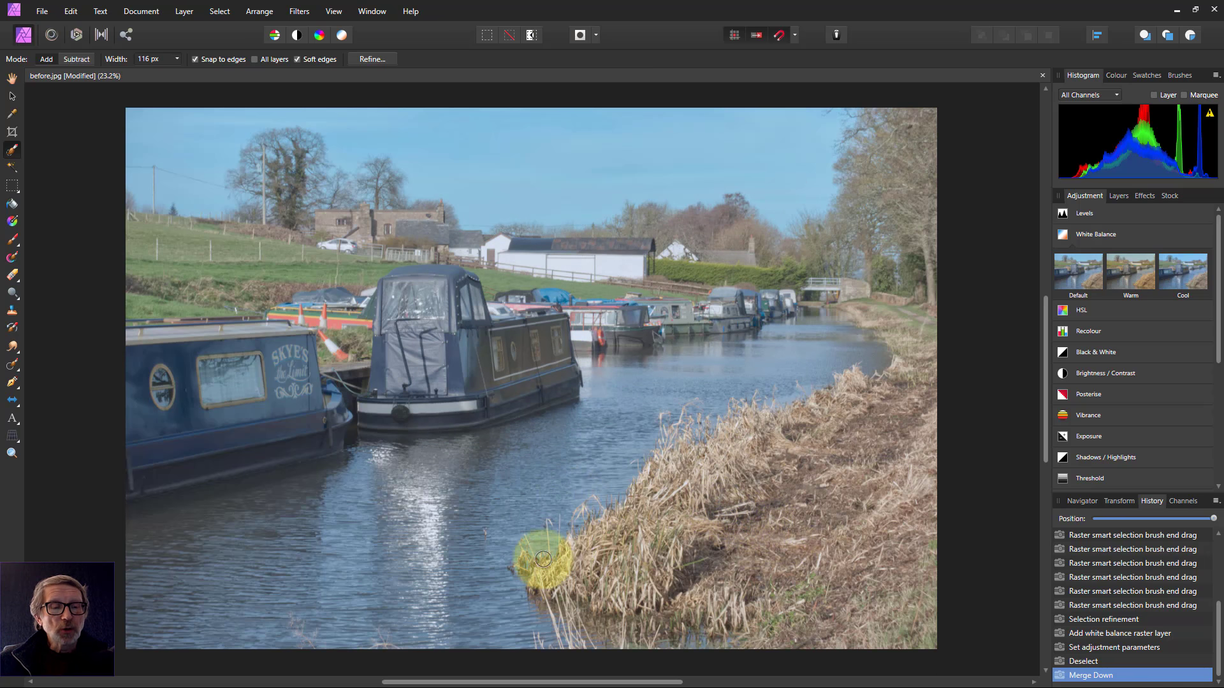